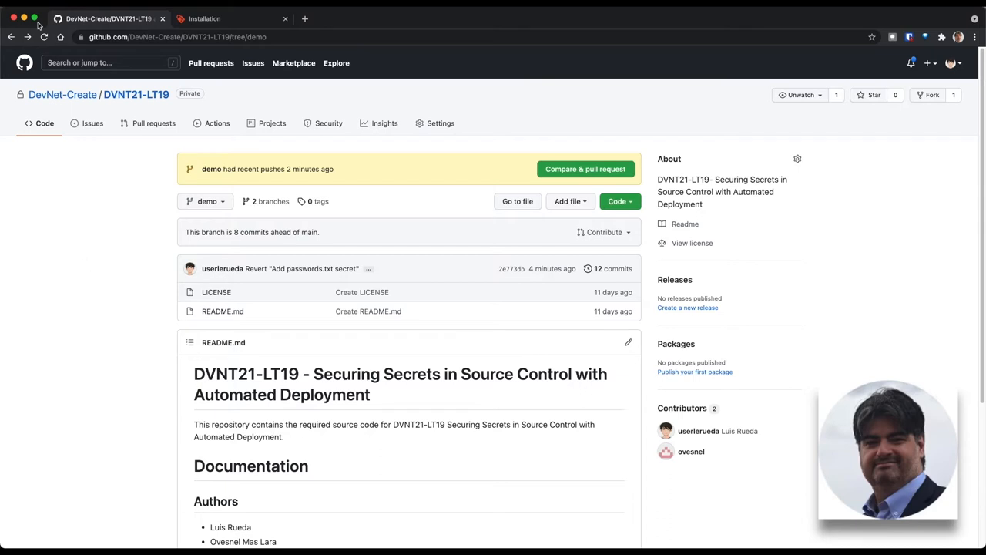
# - Select the 'brew install git-secret' command on git-secret.io's Installation page
pyautogui.click(44, 37)
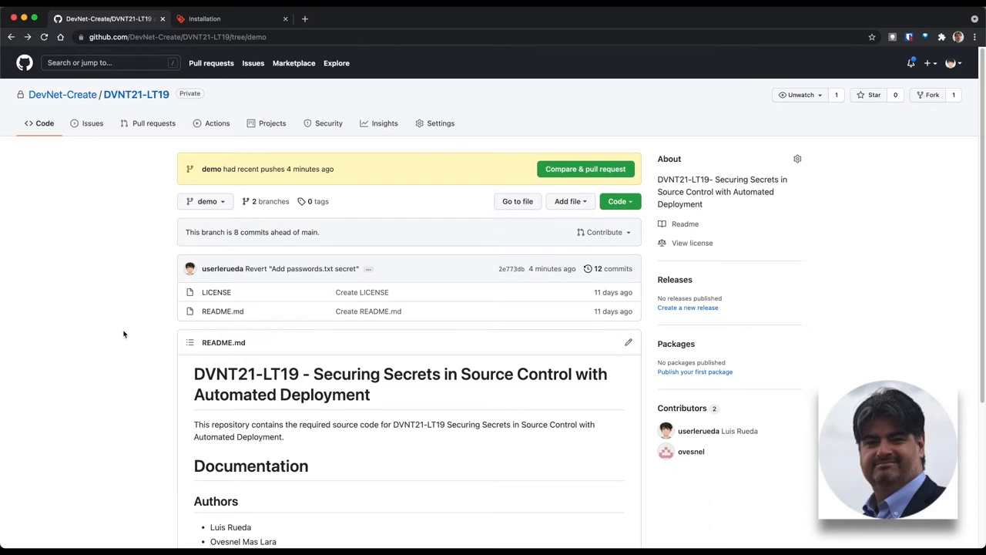
pyautogui.click(204, 19)
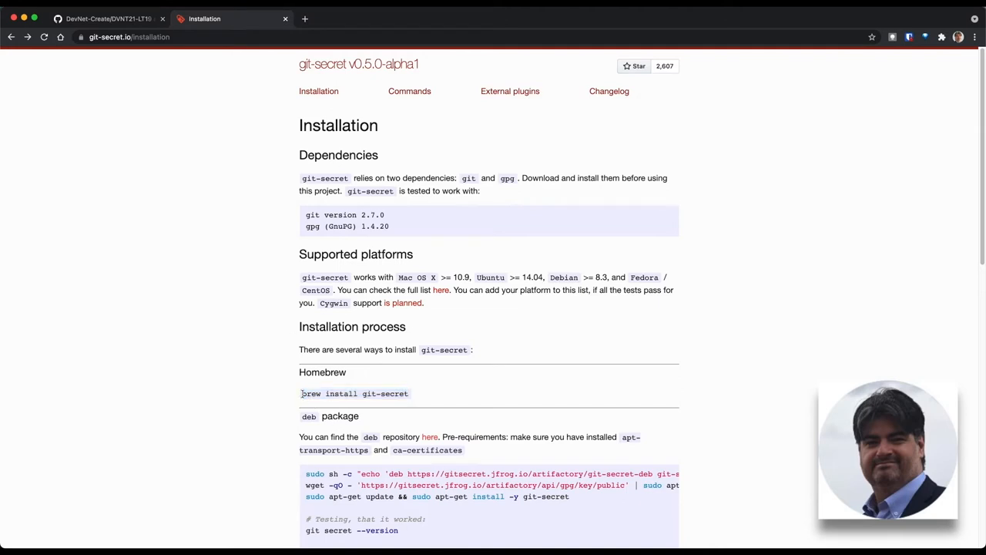
pyautogui.tripleClick(354, 393)
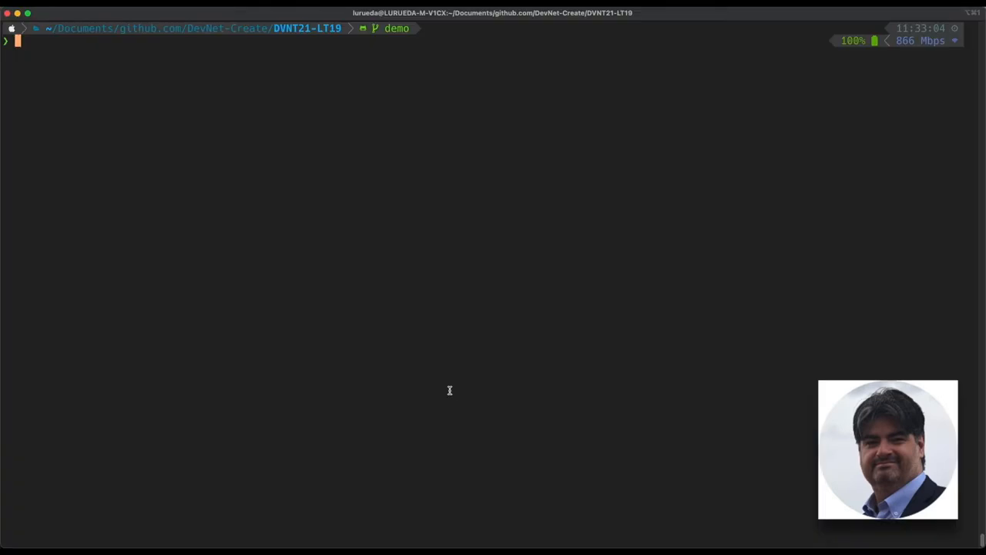
# - Run 'brew install git-secret' to confirm installation, then 'git secret init' in DVNT21-LT19
pyautogui.write('brew install git-secret')
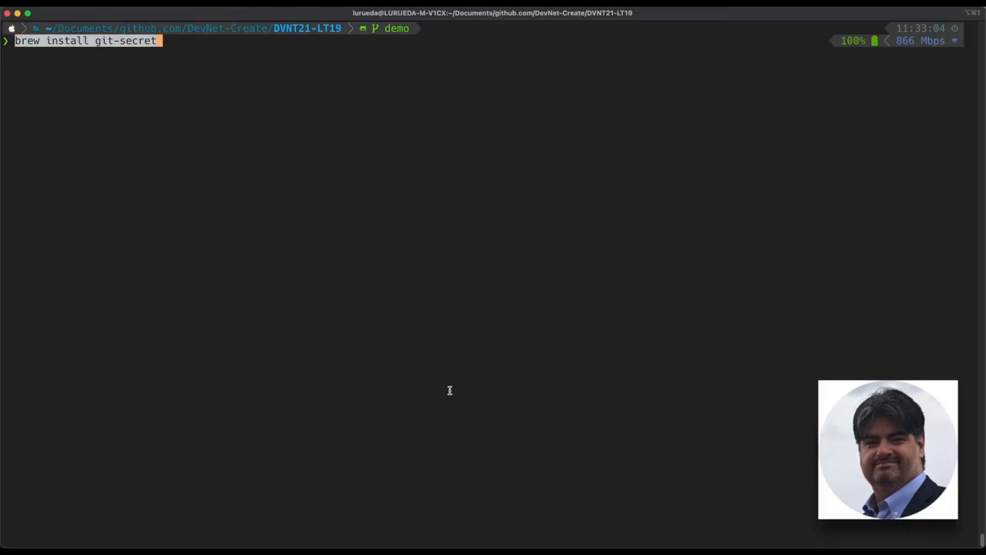
pyautogui.press('Return')
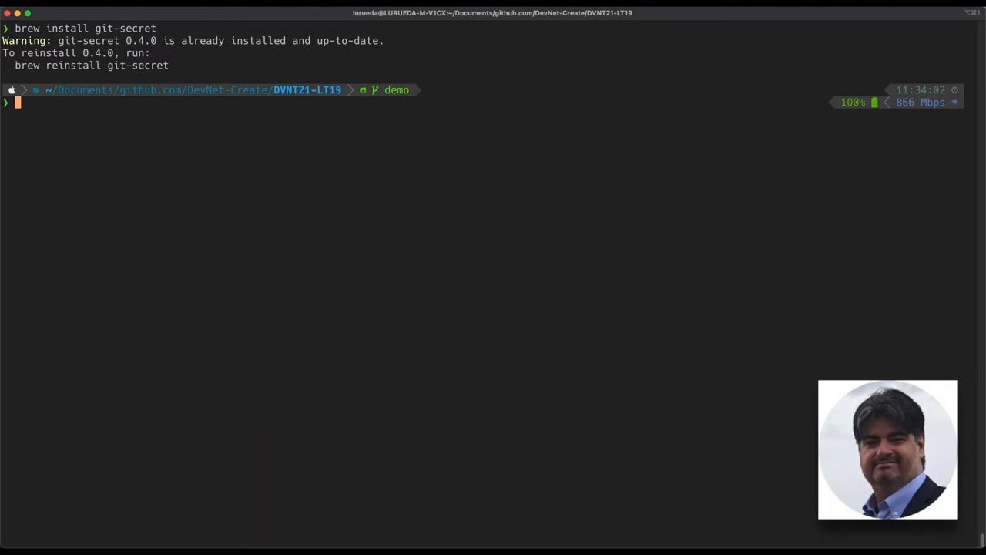
pyautogui.write('git')
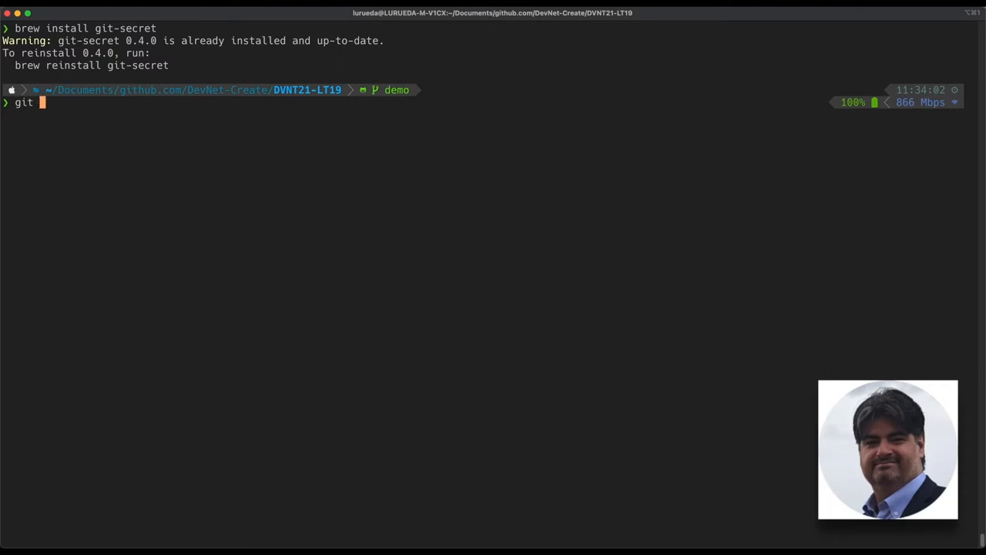
pyautogui.write('secret init')
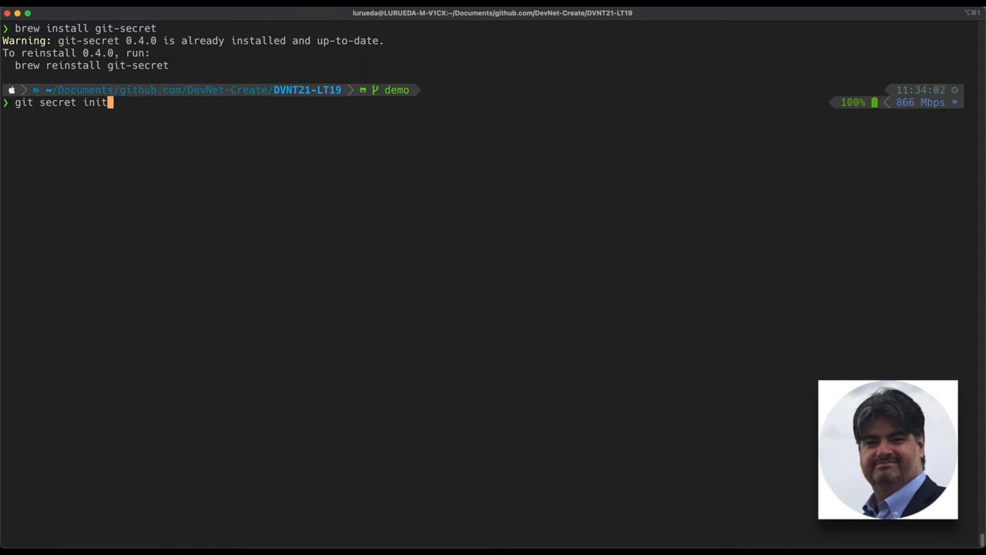
pyautogui.press('Return')
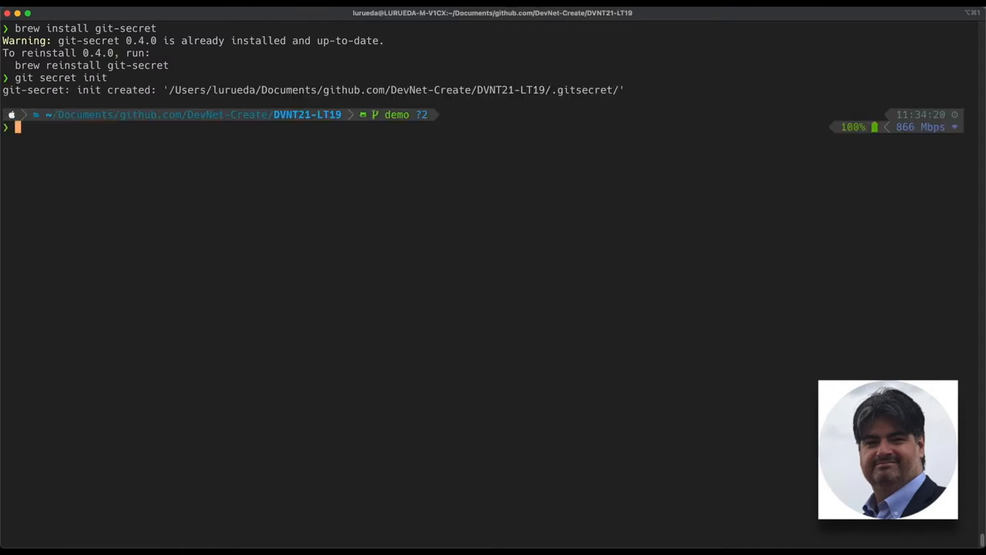
# - List the repository files, print .gitignore, and list the .gitsecret folder contents
pyautogui.write('ls -la')
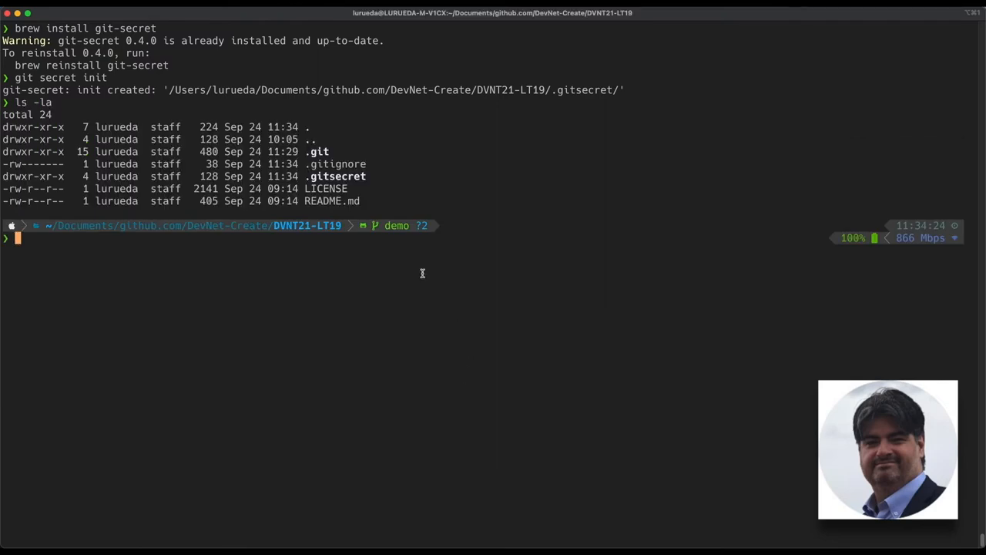
pyautogui.doubleClick(336, 164)
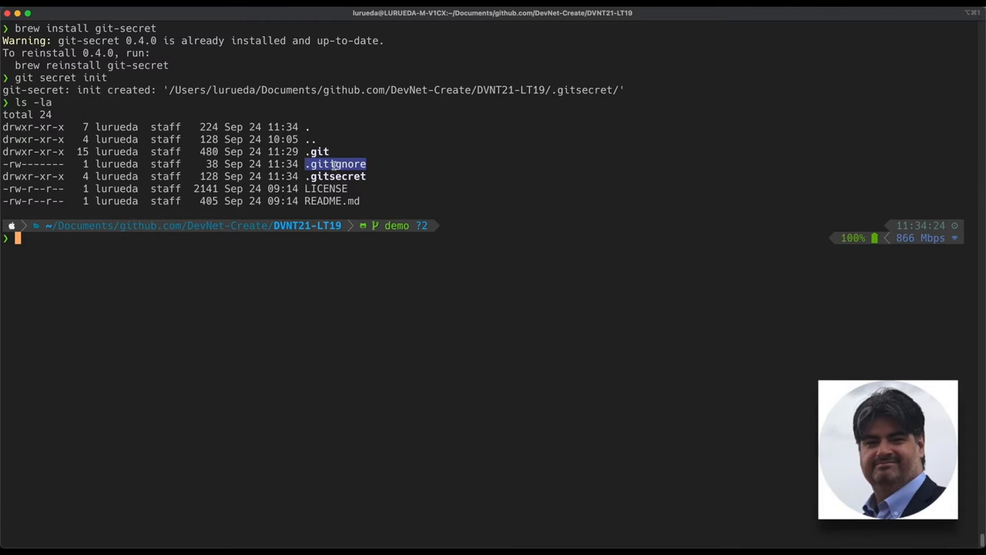
pyautogui.write('cat .gitignore')
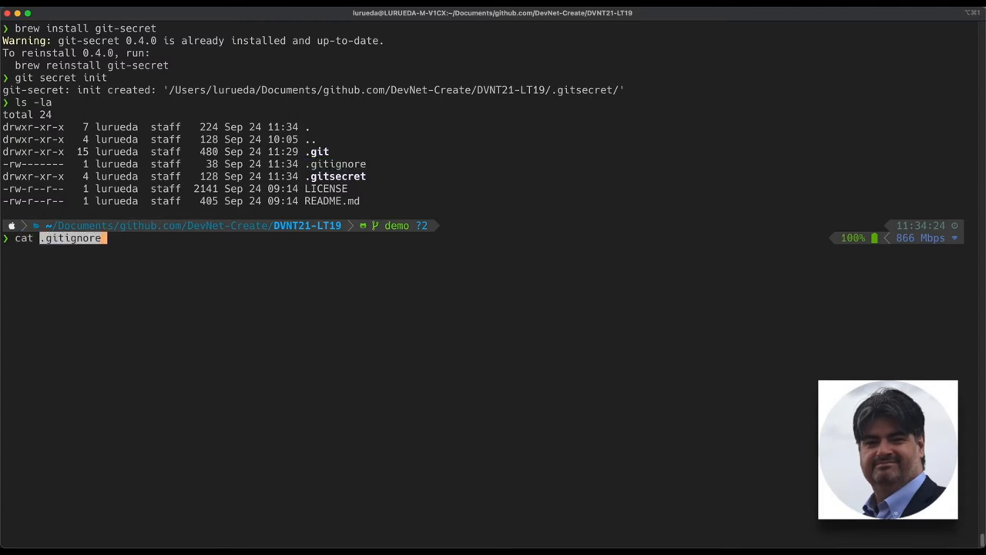
pyautogui.press('Return')
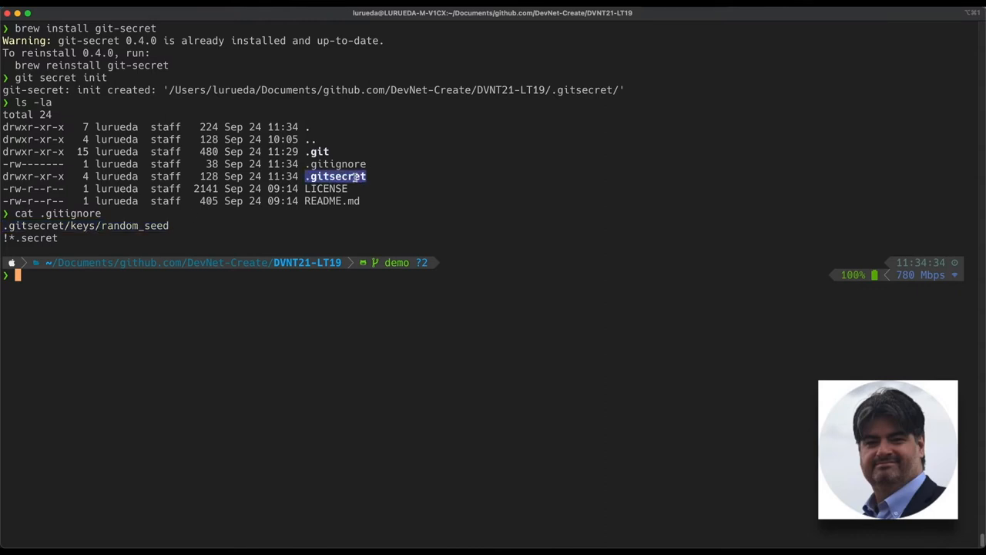
pyautogui.write('ls -la')
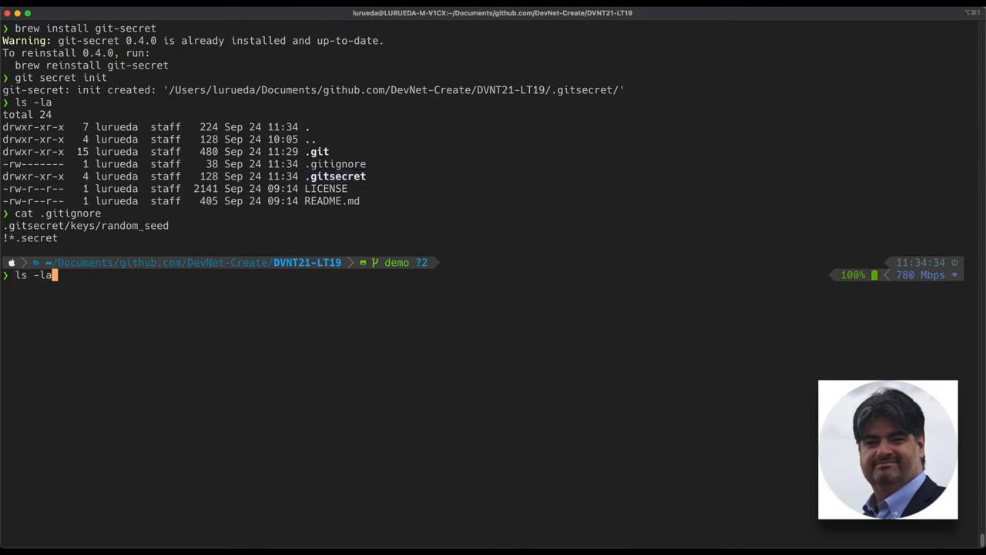
pyautogui.press('Return')
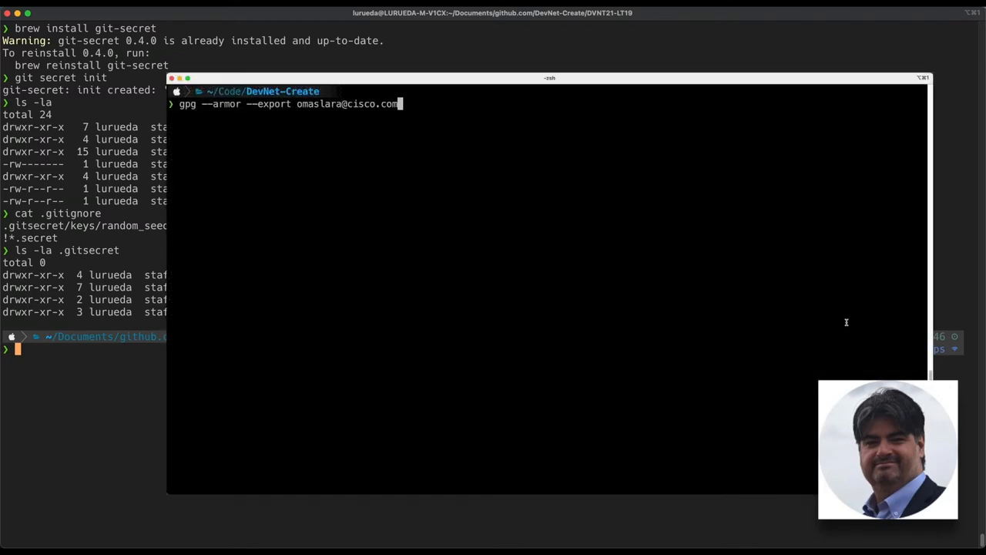
# - Export the armored public key to omaslara.gpg and print the file
pyautogui.write('> omaslara.gp')
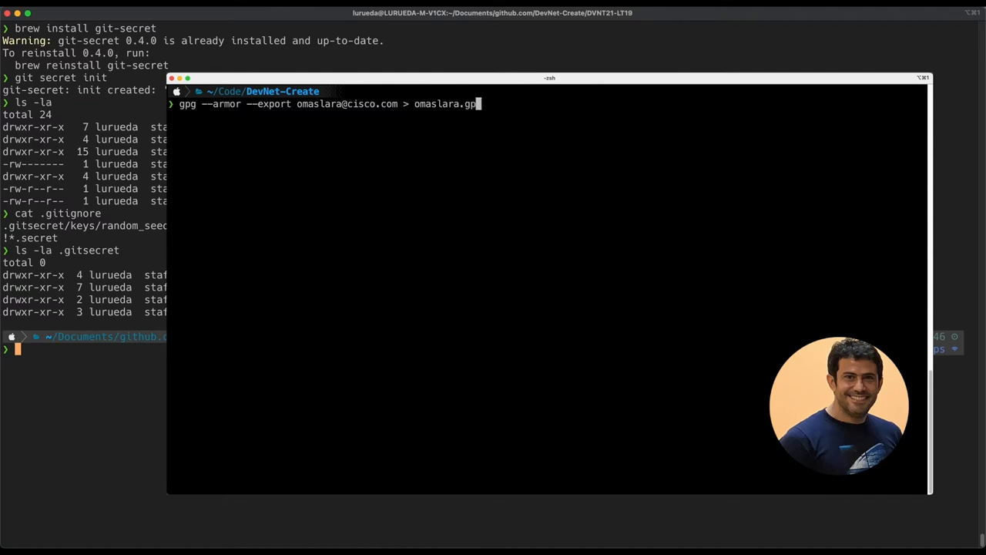
pyautogui.press('Return')
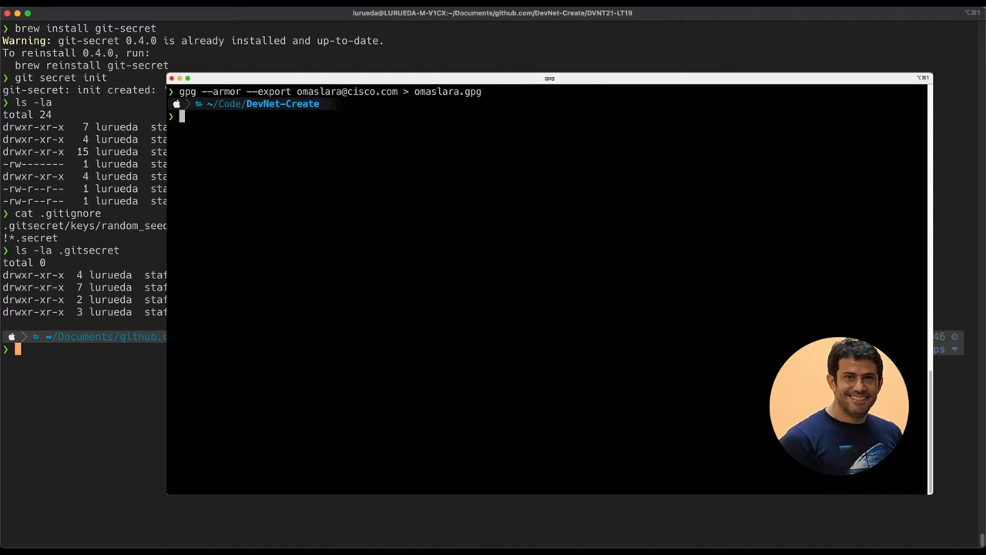
pyautogui.write('cat omaslara.gpg')
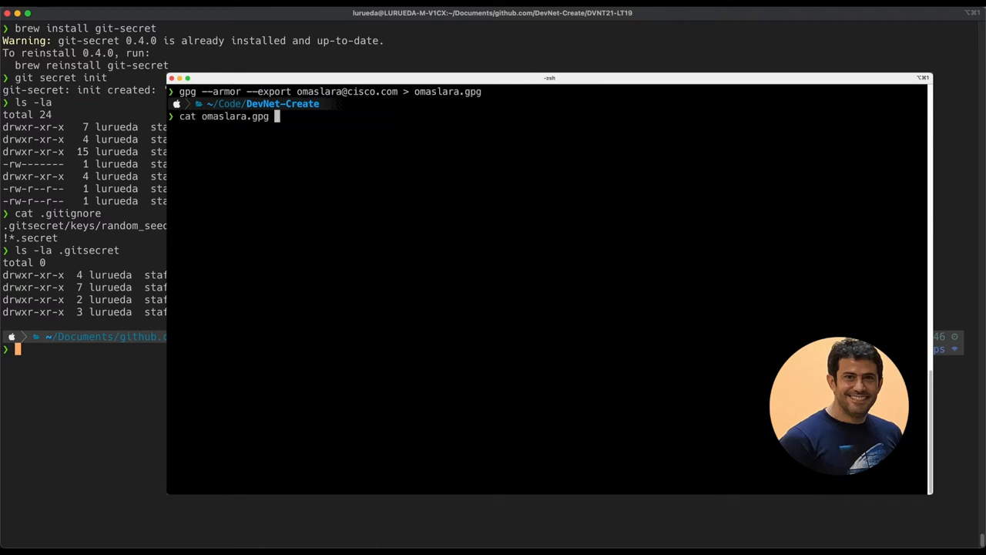
pyautogui.press('Return')
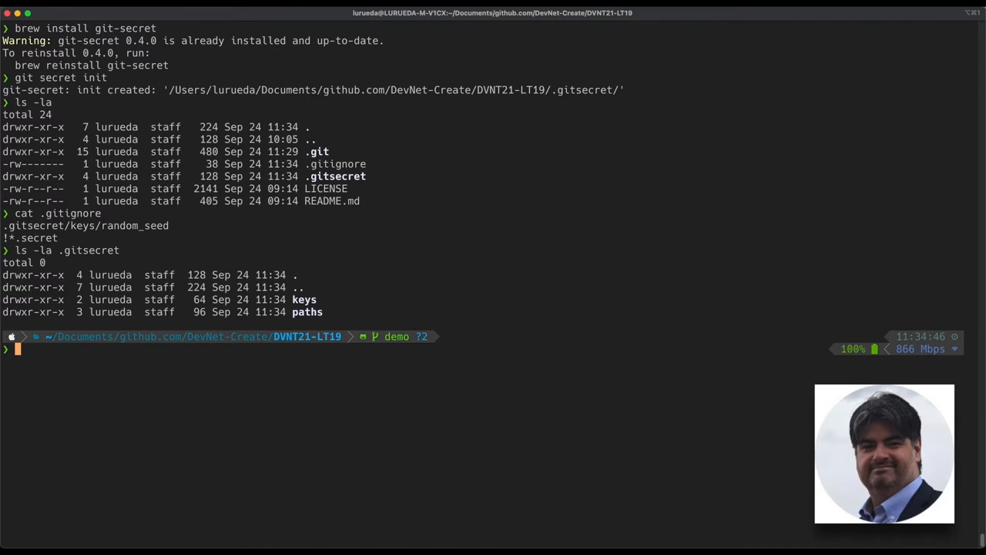
pyautogui.moveTo(284, 380)
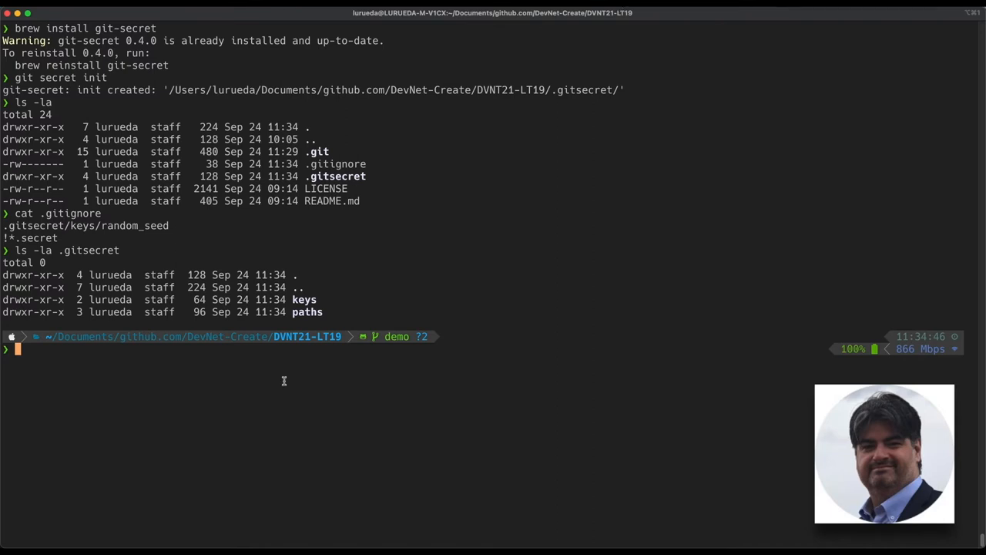
# - Import the second user's public key file from ~/Downloads with gpg --import
pyautogui.write('gpg --import ~/')
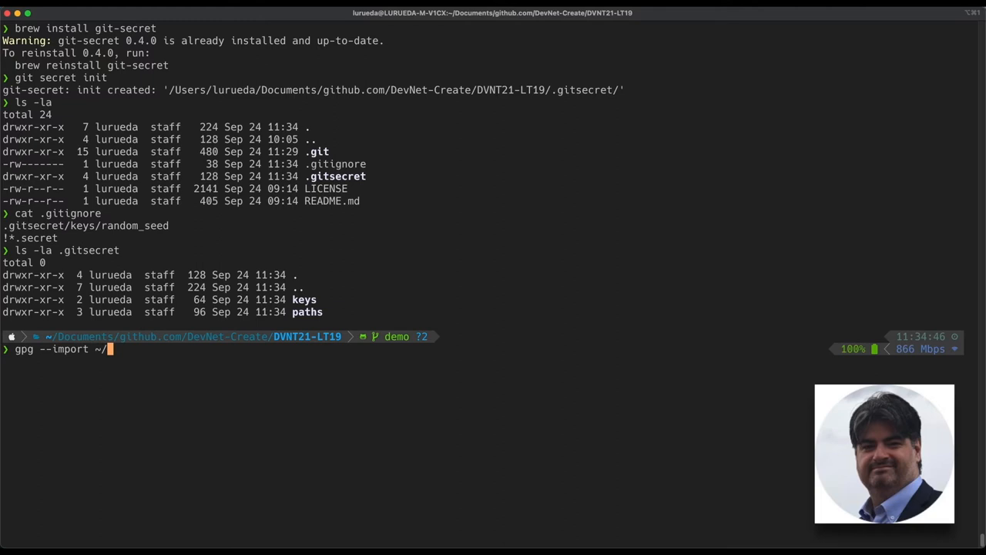
pyautogui.write('Downloads/')
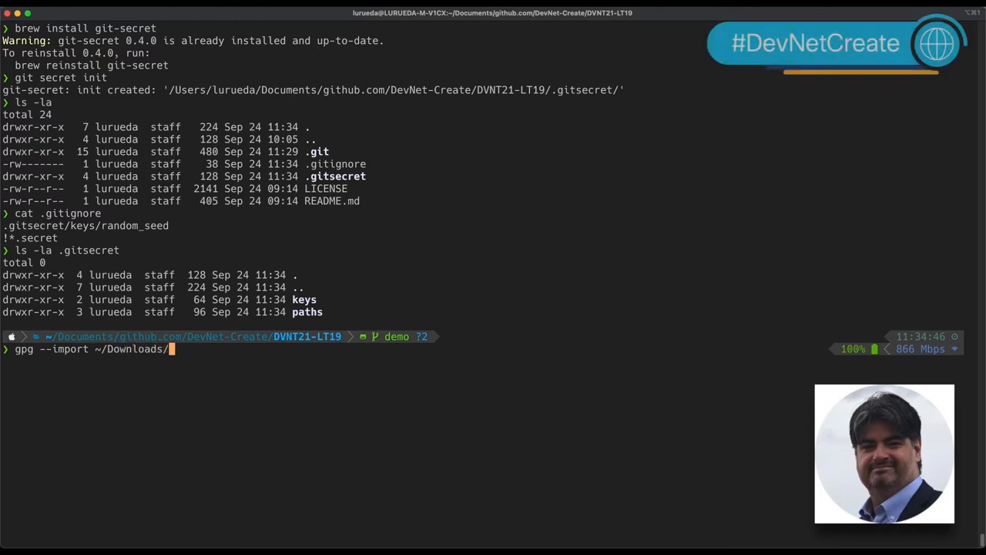
pyautogui.press('Return')
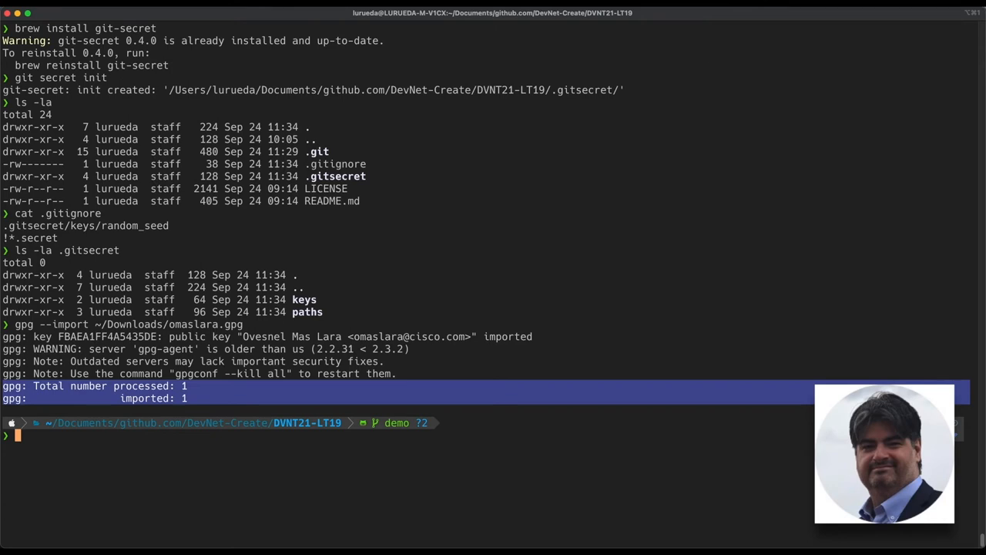
# - Grant the second user's email access to the secrets with git secret tell
pyautogui.write('git')
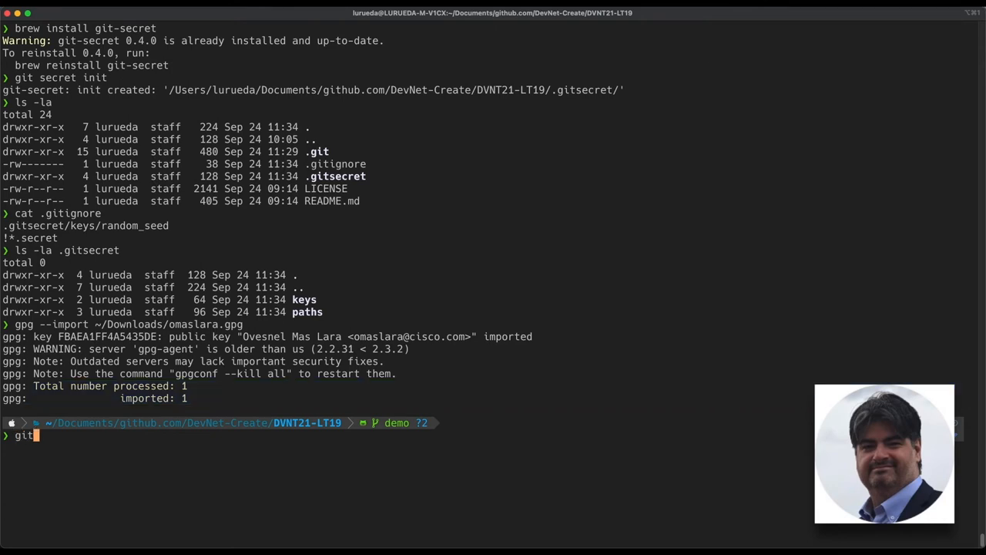
pyautogui.write('secret')
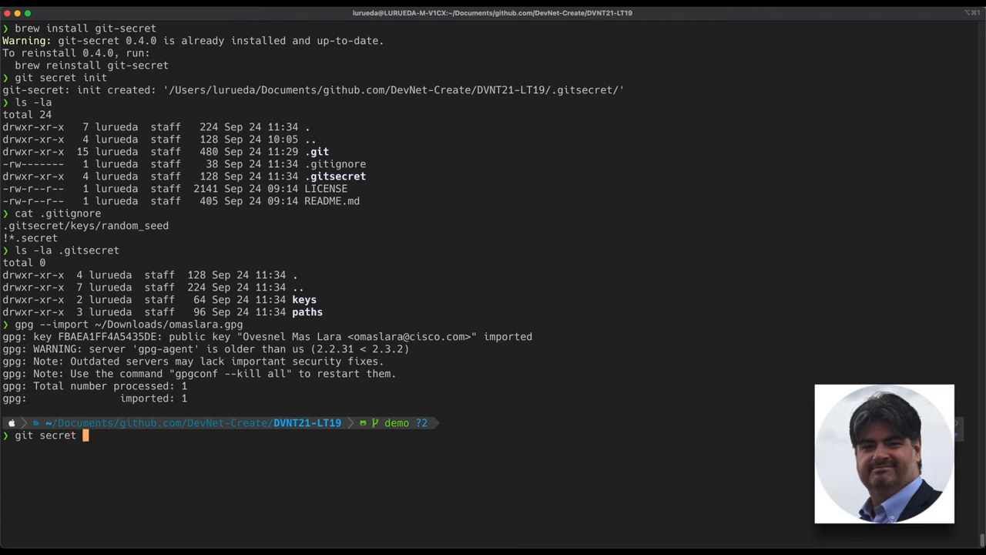
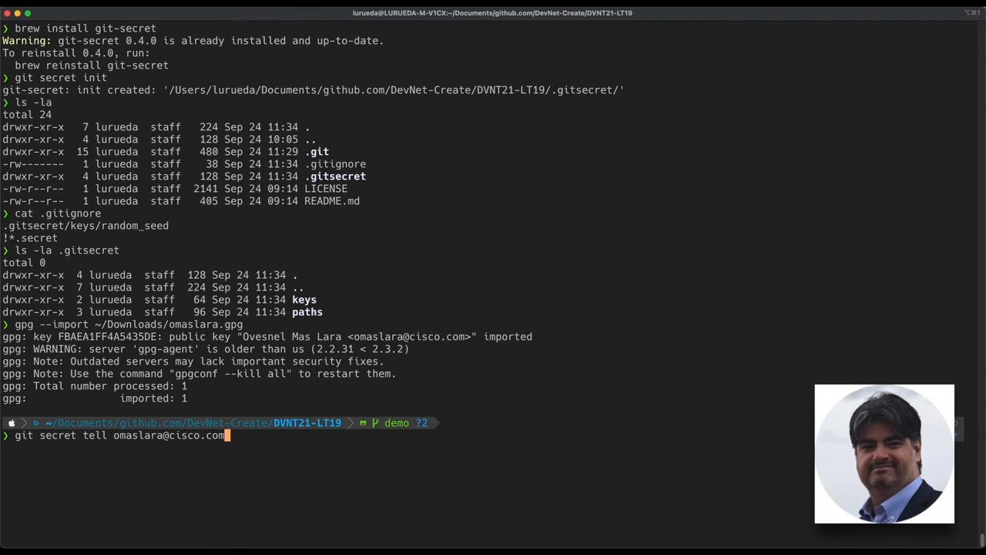
pyautogui.press('Return')
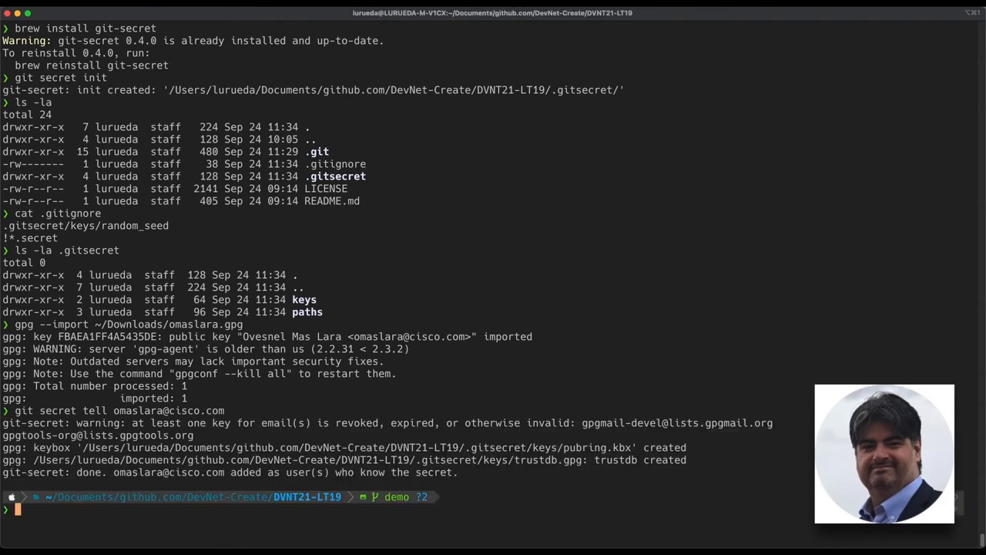
pyautogui.write('git secret tell')
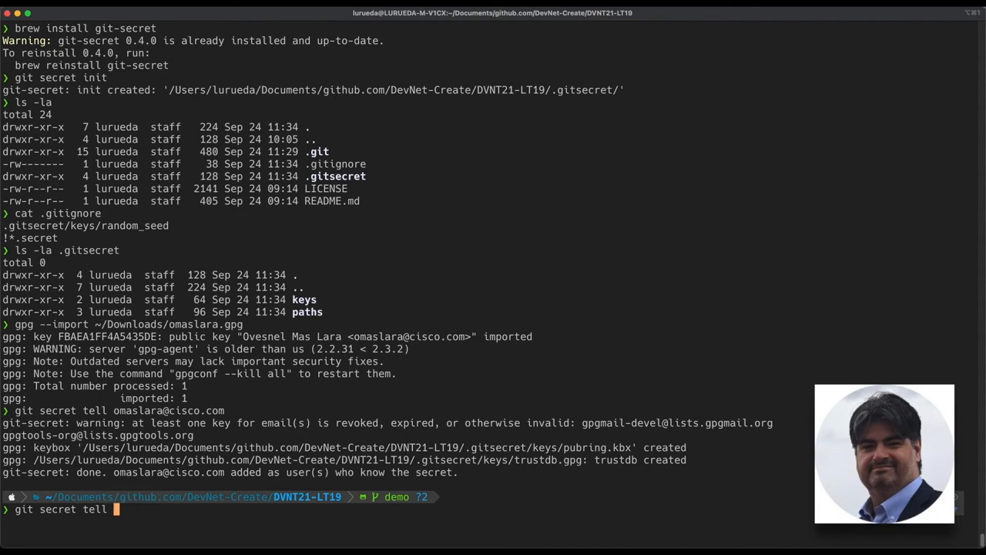
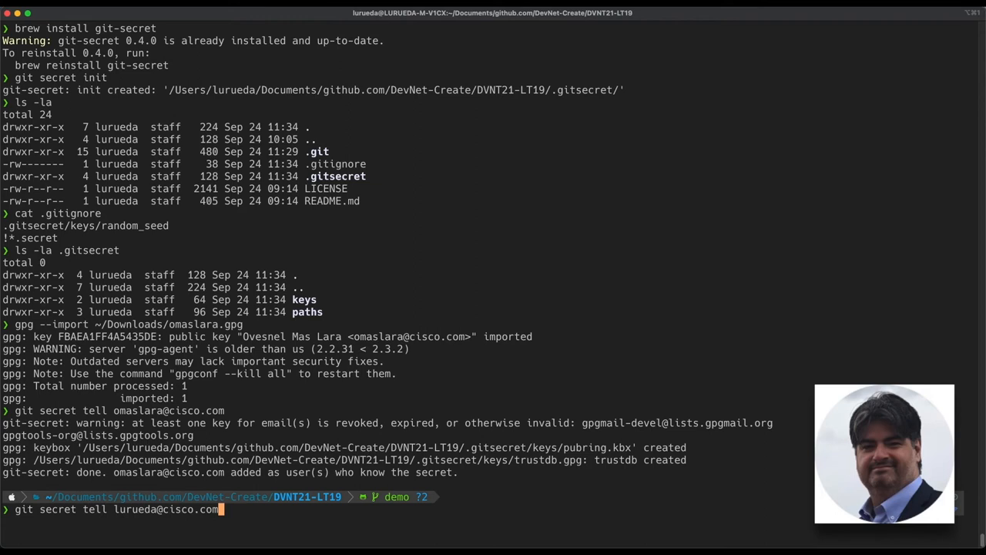
pyautogui.press('Return')
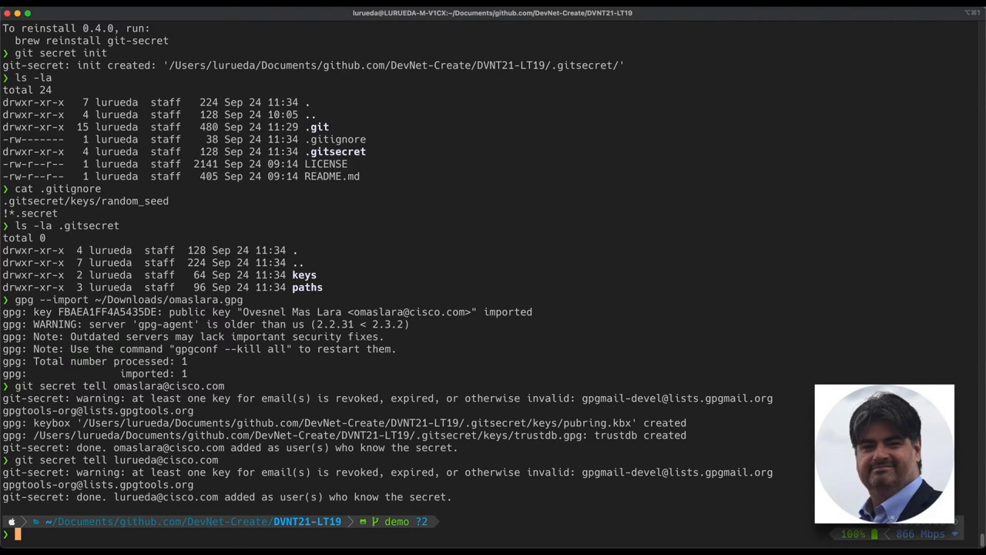
pyautogui.write('git')
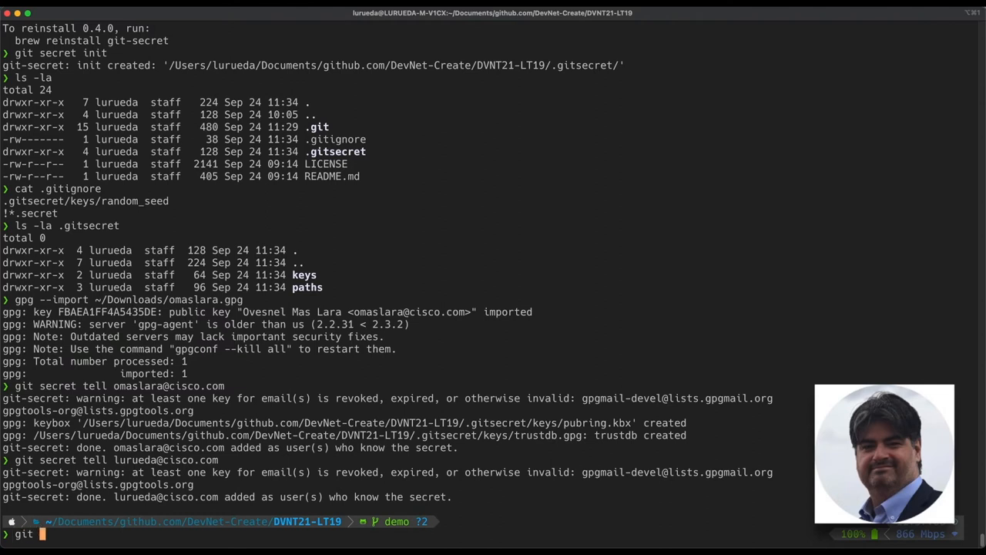
pyautogui.write('secret w')
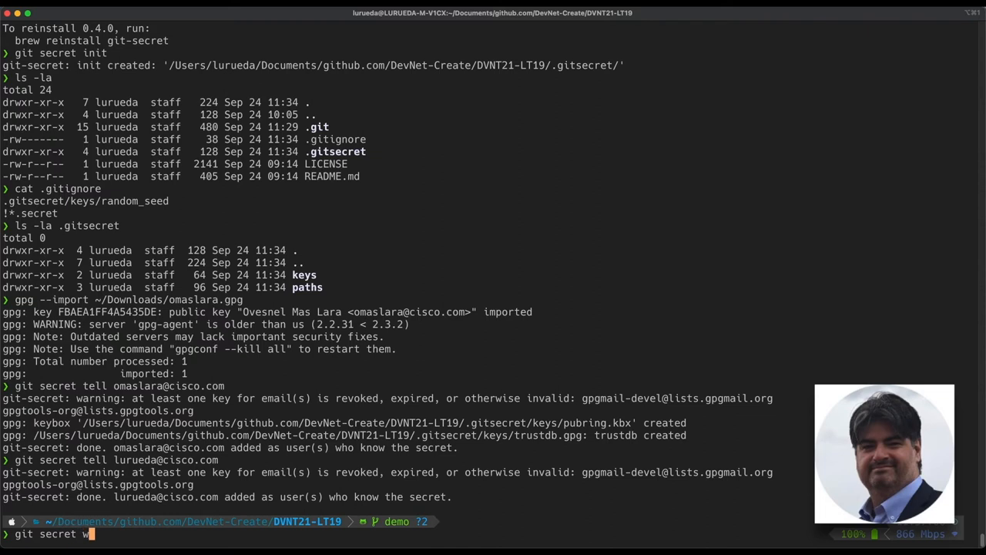
pyautogui.press('Return')
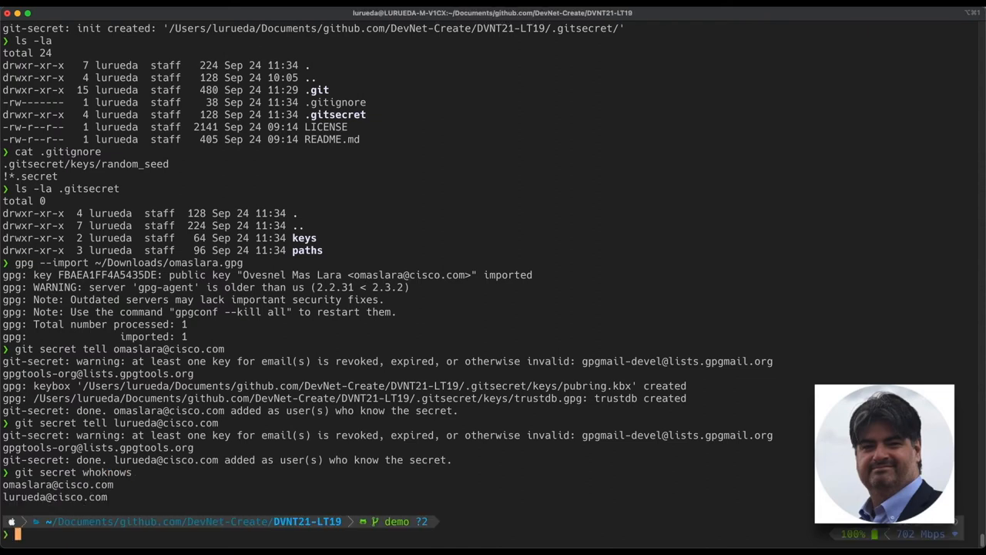
pyautogui.moveTo(385, 448)
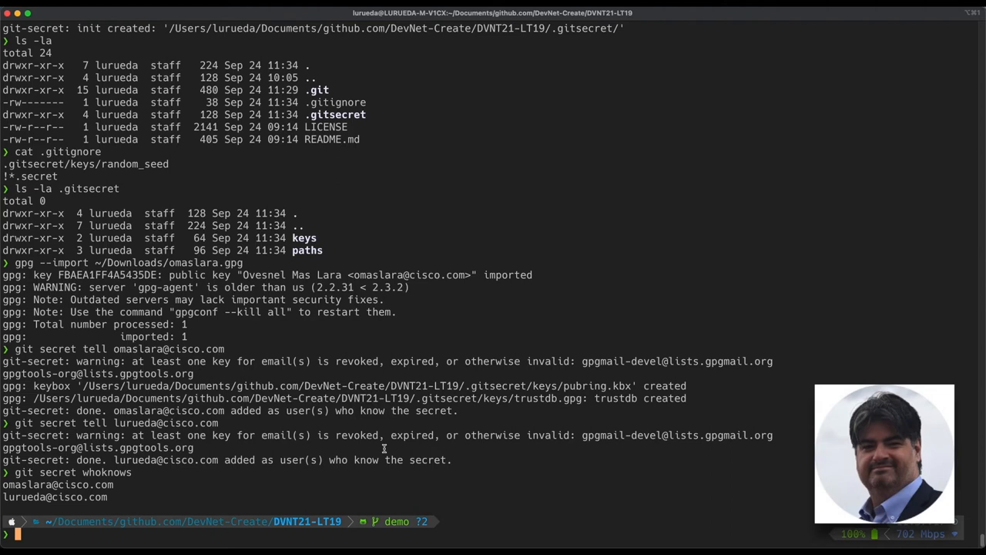
pyautogui.write('cat >')
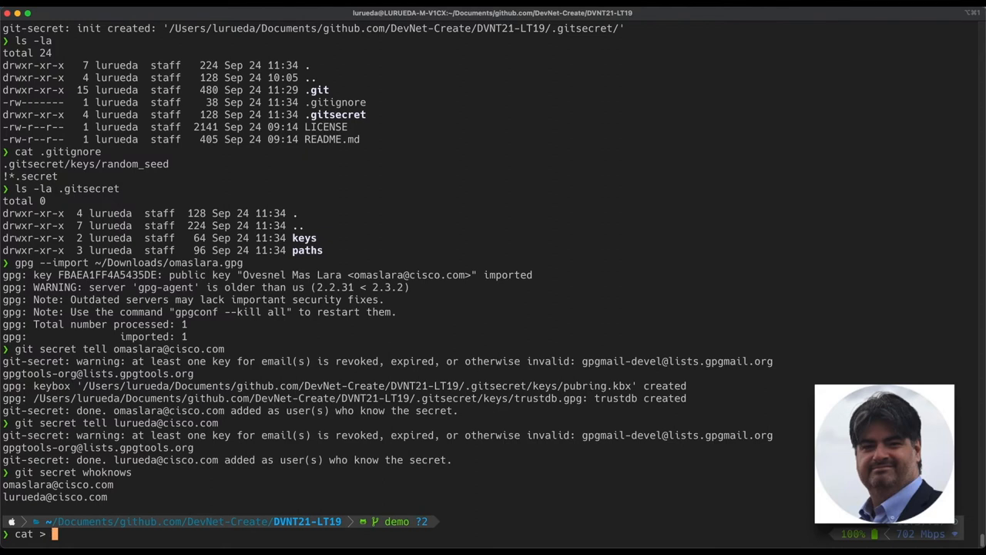
pyautogui.write('passwo')
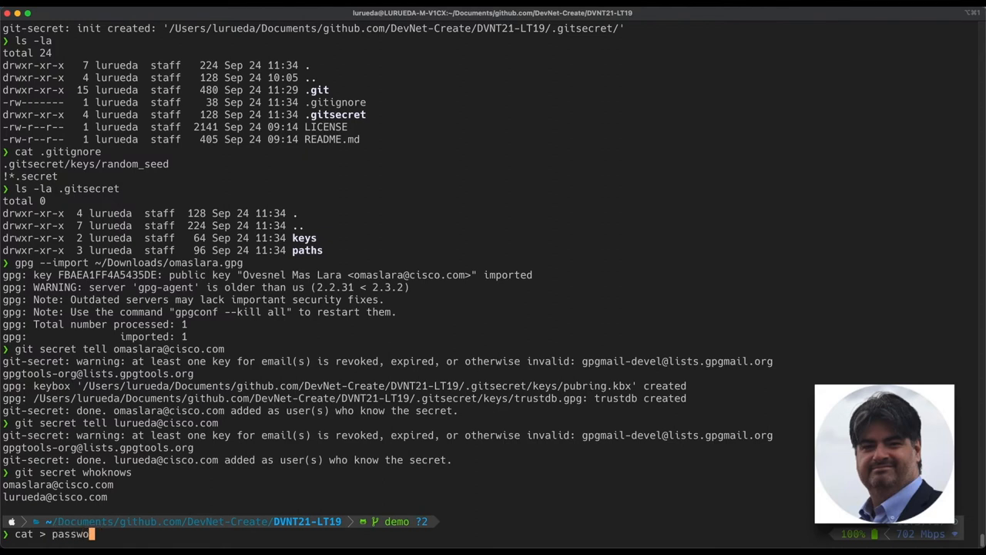
pyautogui.press('Return')
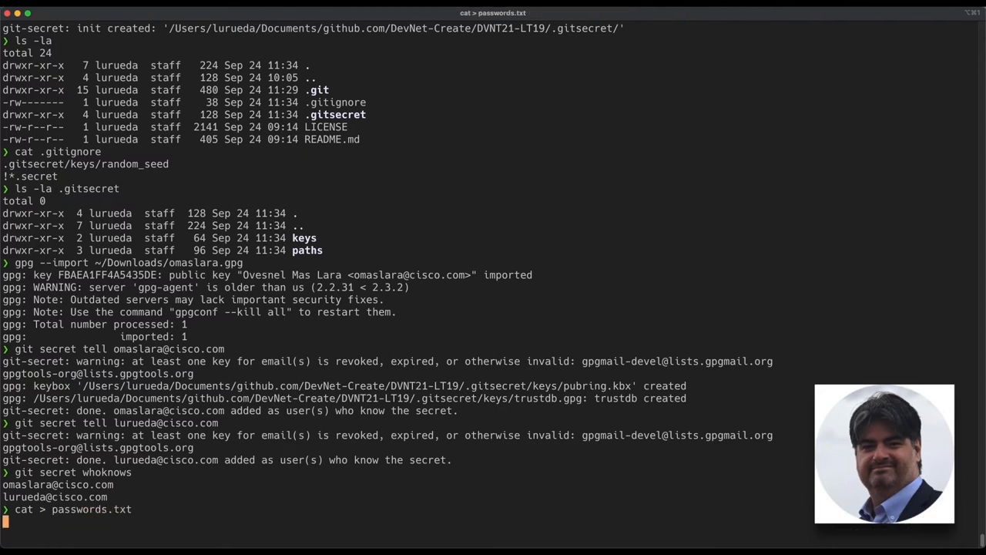
pyautogui.write('this i')
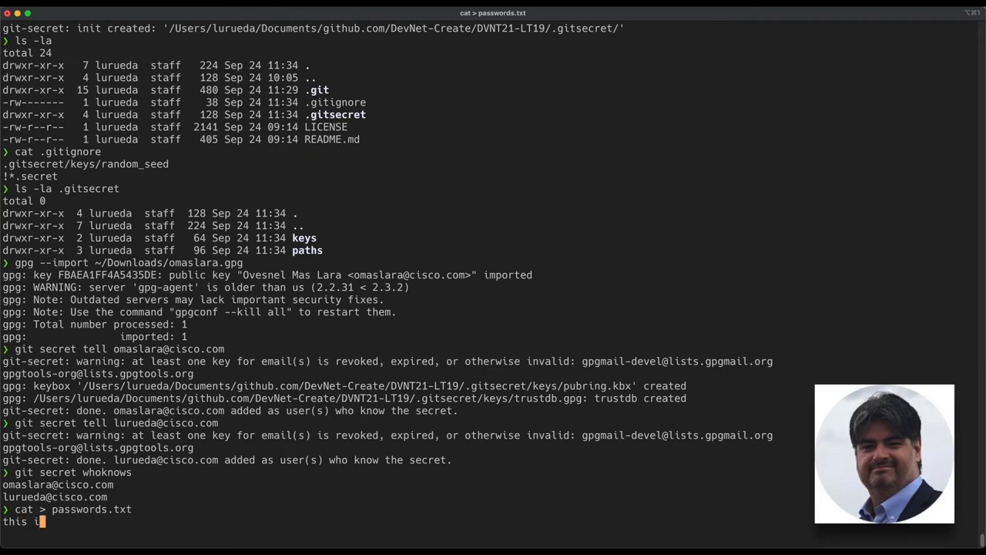
pyautogui.write('s my ultra top secret password')
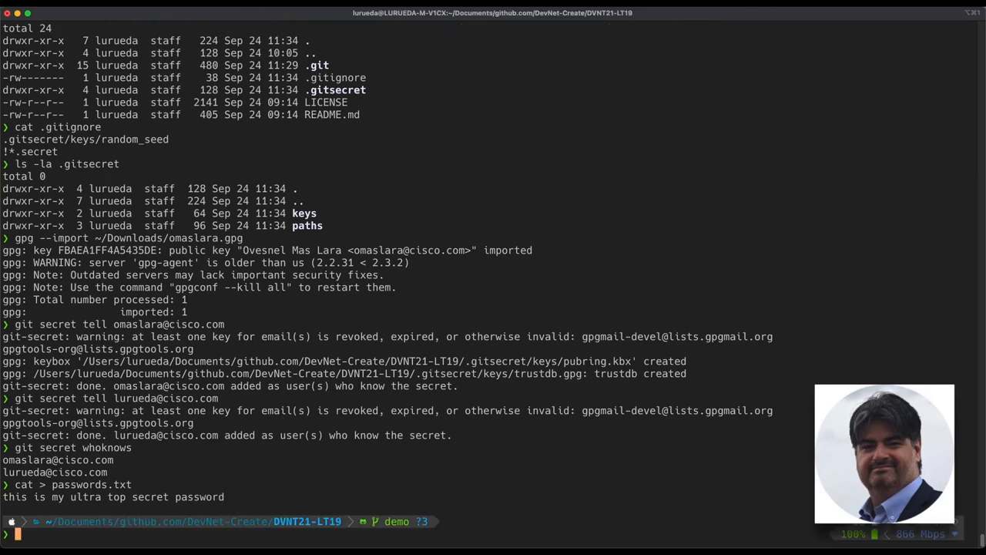
pyautogui.write('cat passwords.txt')
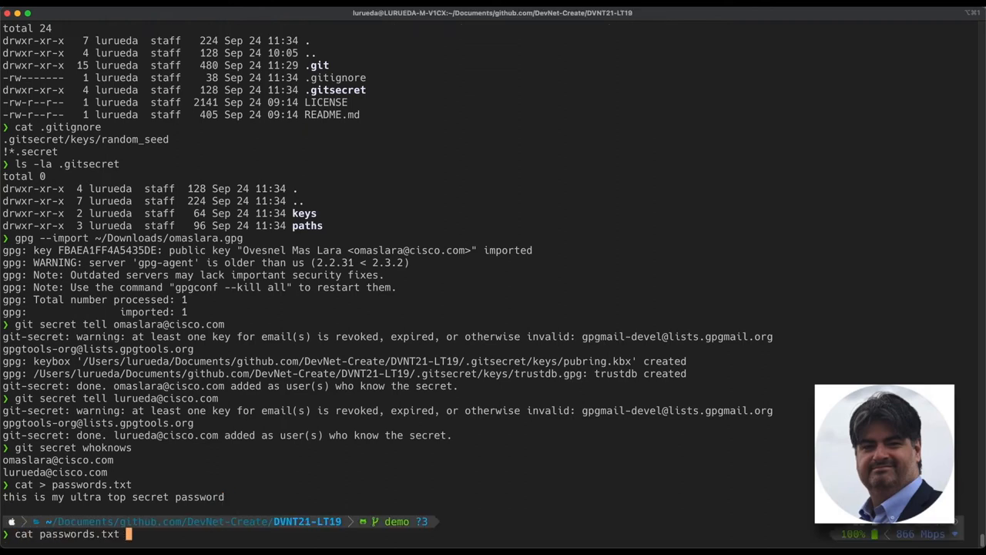
pyautogui.press('Return')
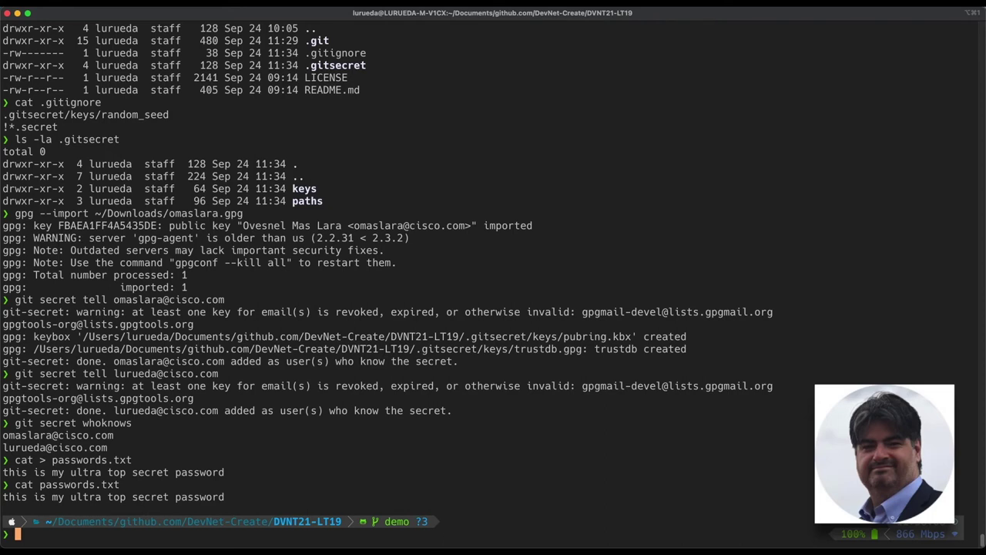
pyautogui.write('git secret add')
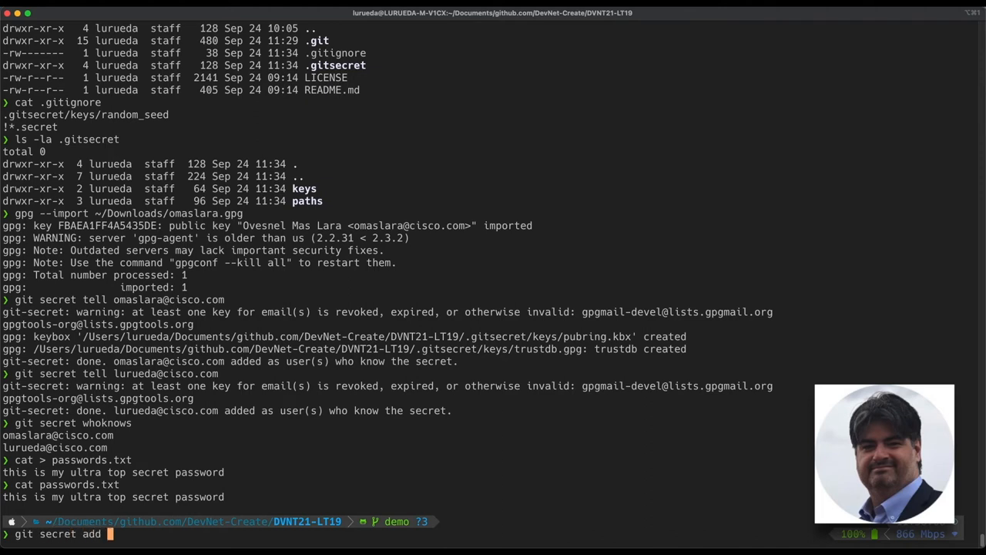
# - Register passwords.txt with git secret add and highlight its entry in the listing
pyautogui.write('passwords.txt')
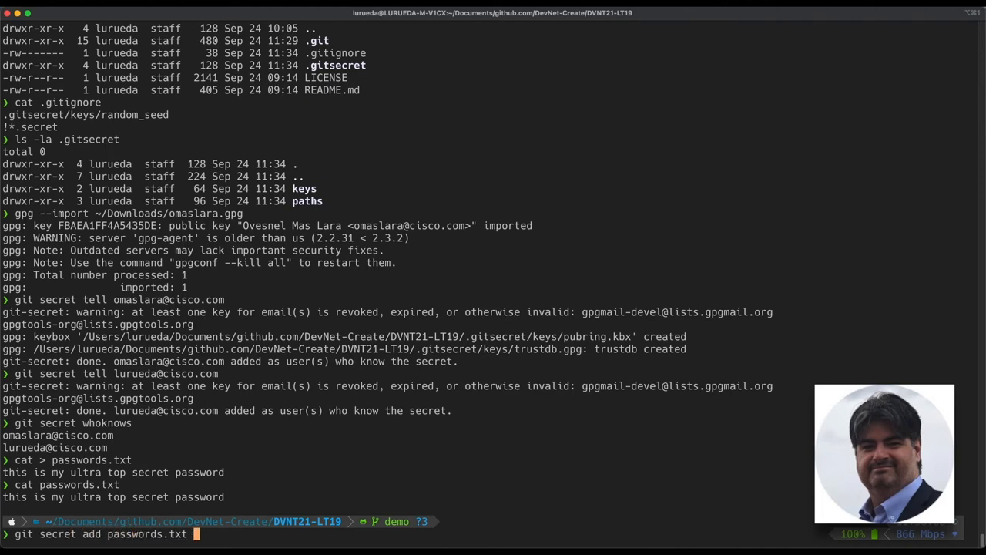
pyautogui.press('Return')
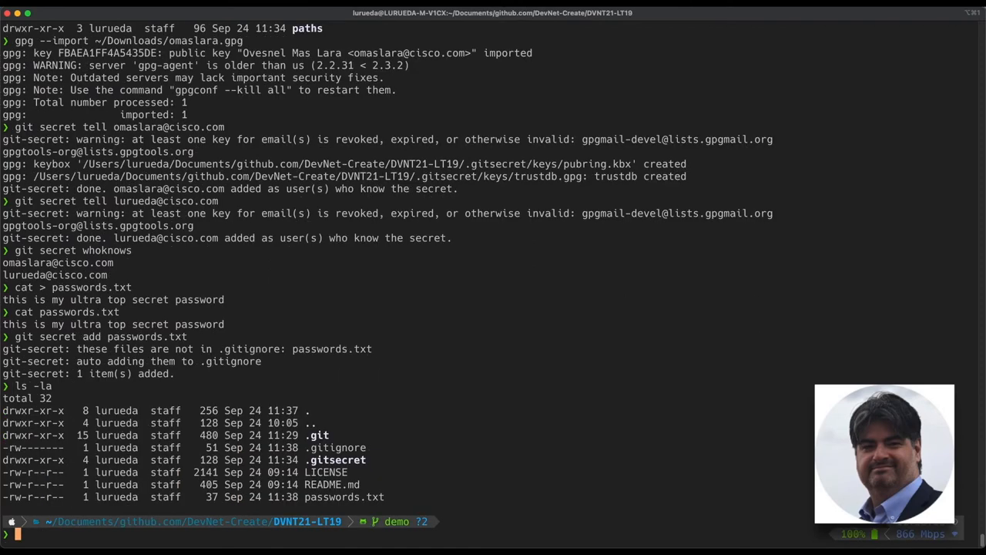
pyautogui.doubleClick(337, 447)
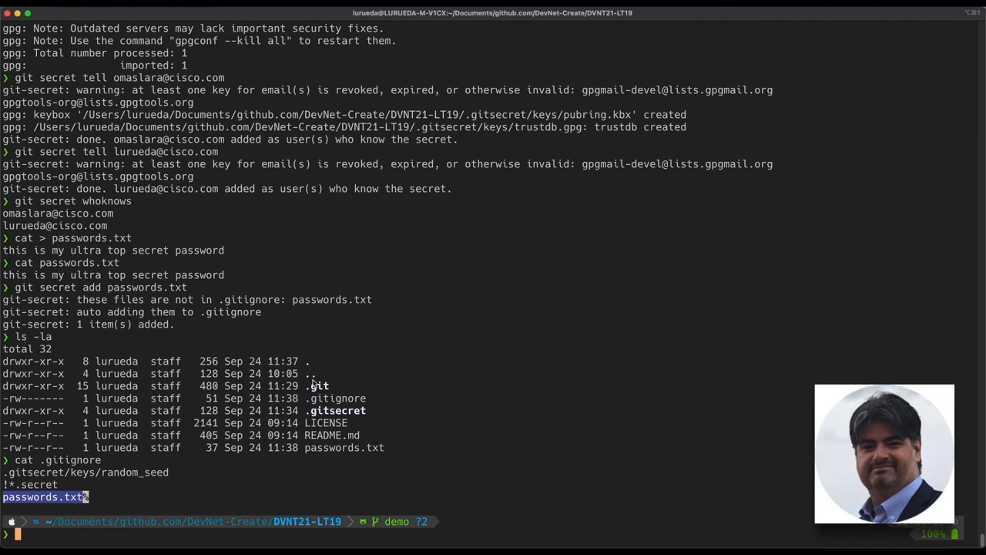
pyautogui.moveTo(356, 453)
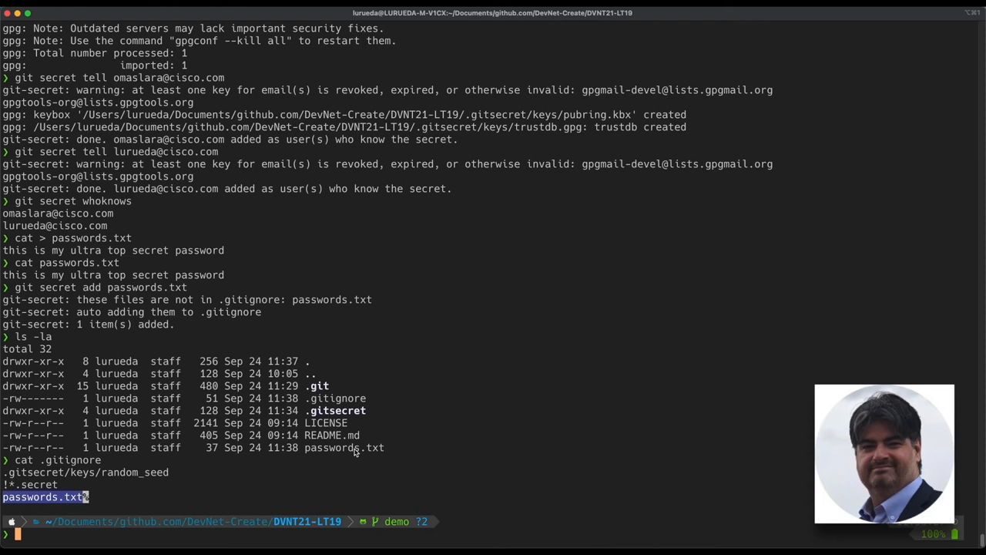
pyautogui.write('git sect')
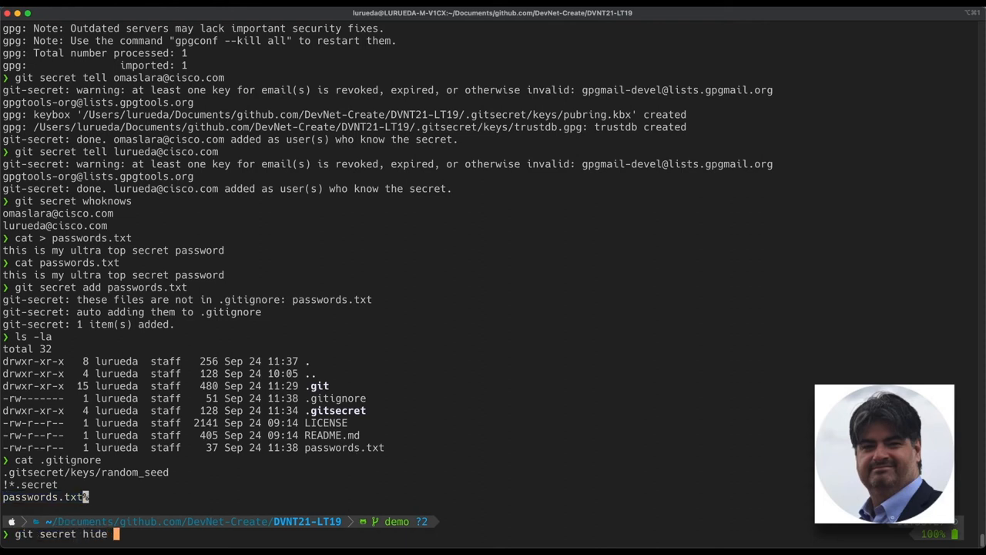
# - Encrypt passwords.txt with git secret hide and view the scrambled passwords.txt.secret
pyautogui.press('Return')
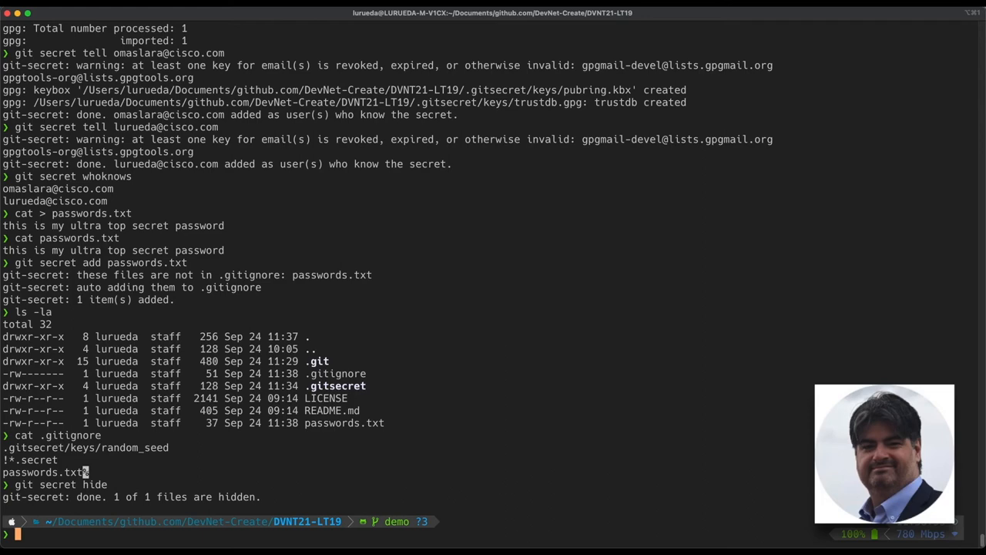
pyautogui.write('ls')
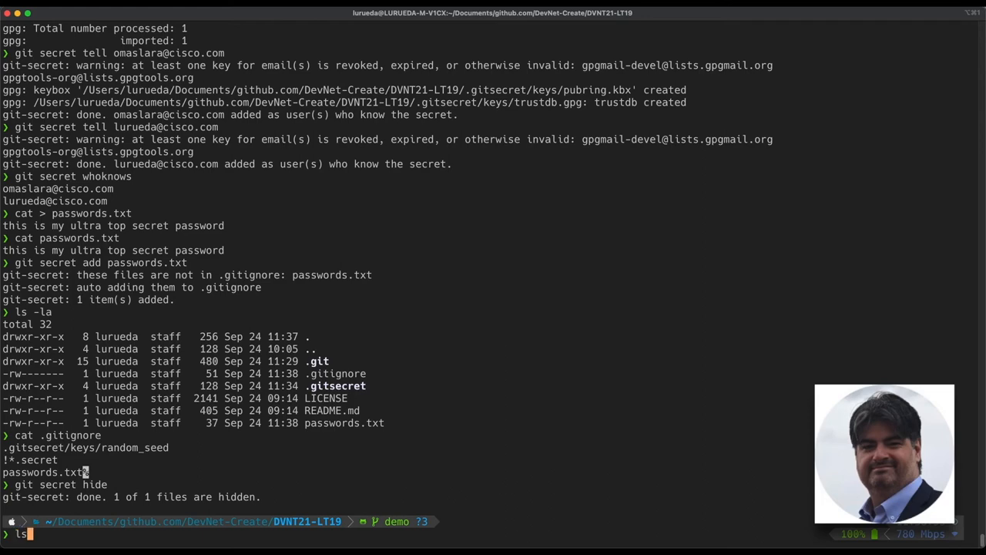
pyautogui.press('Return')
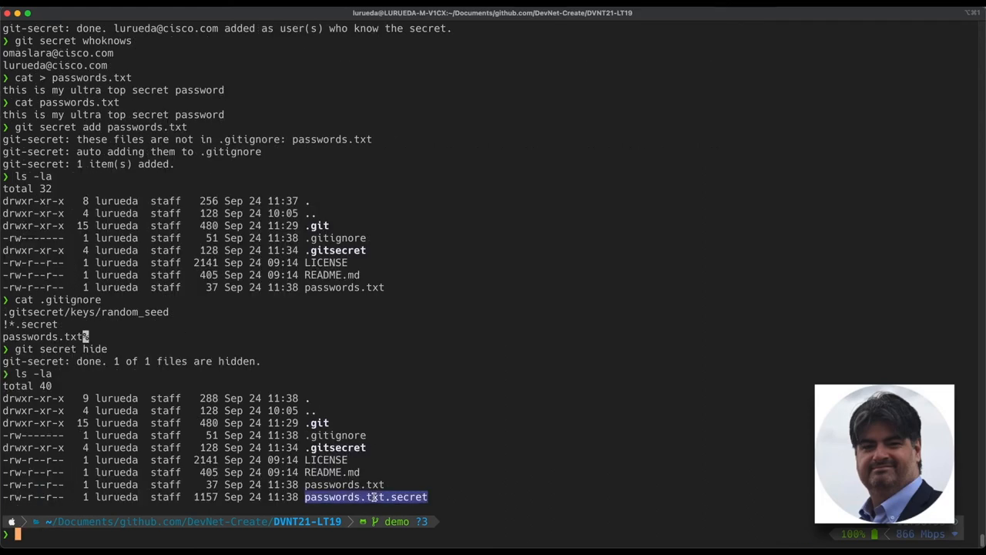
pyautogui.write('cat passwords.txt.secret')
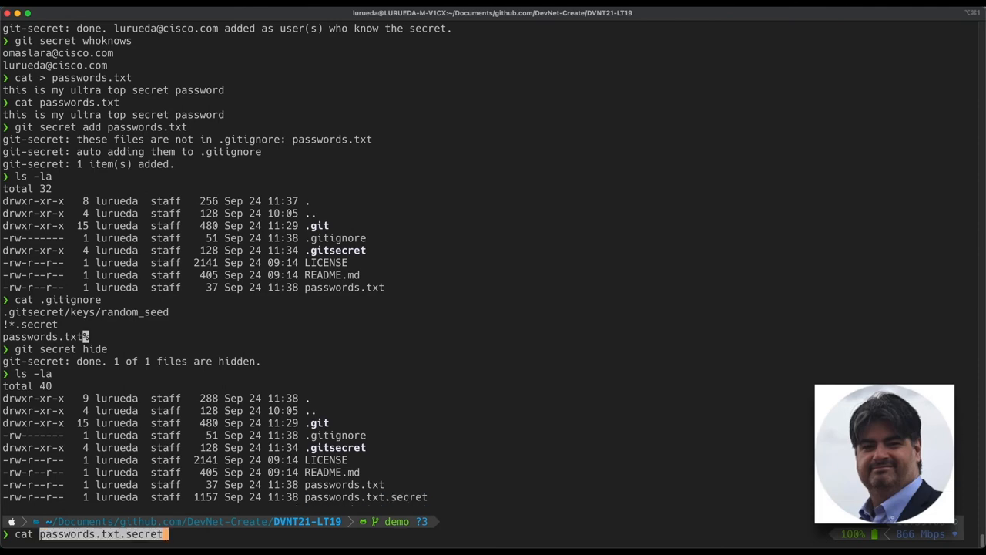
pyautogui.press('Return')
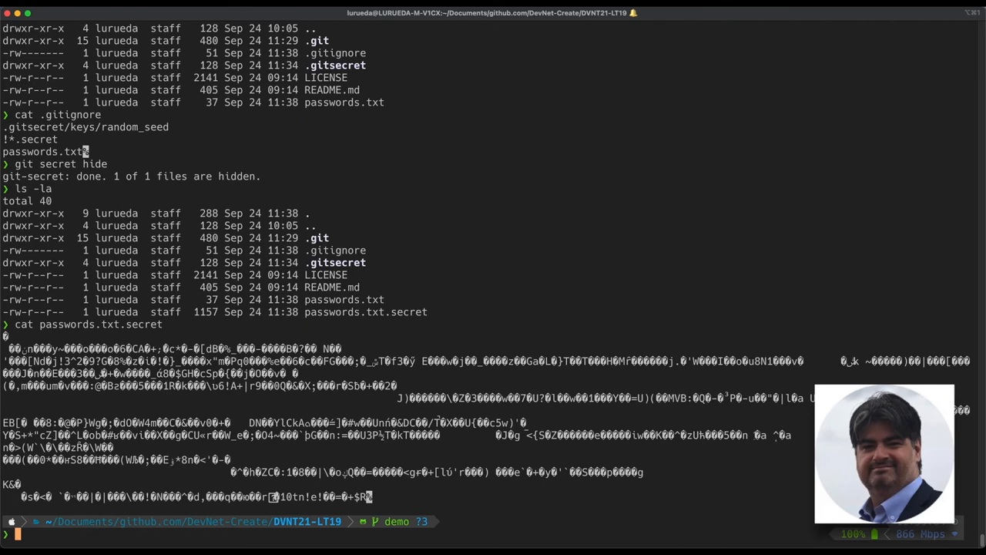
# - Rerun git secret hide to remove the plaintext passwords.txt, comparing with the earlier listing
pyautogui.write('git secret hide -d')
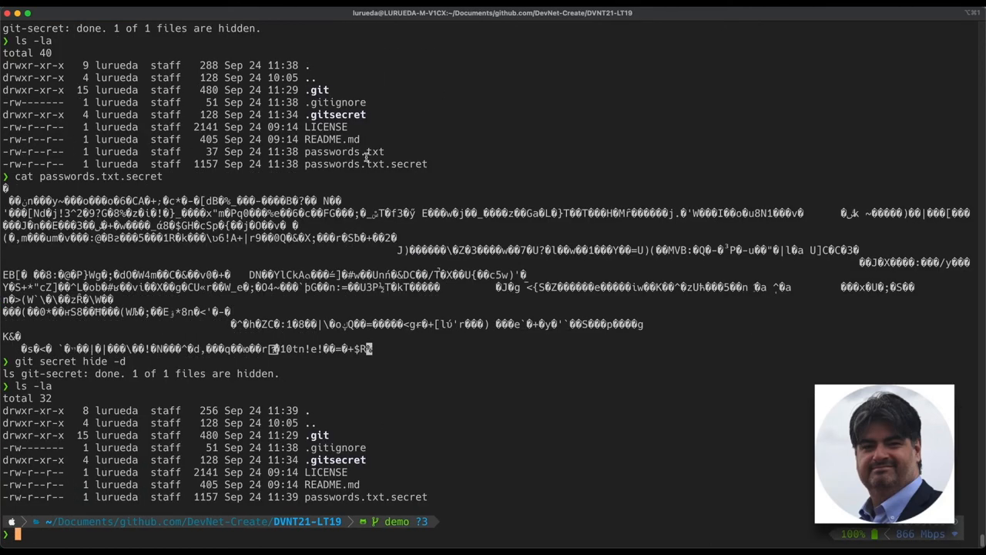
pyautogui.doubleClick(343, 151)
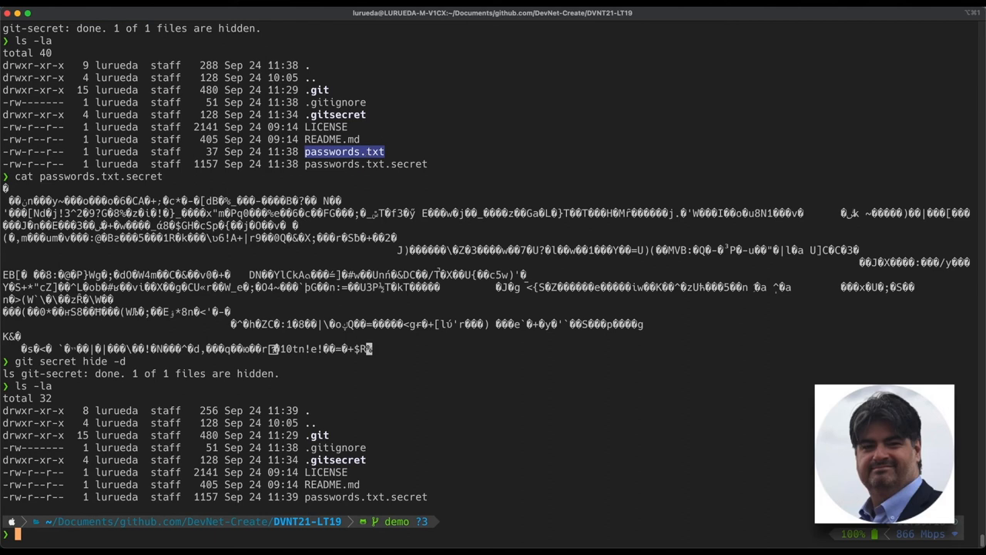
pyautogui.moveTo(401, 452)
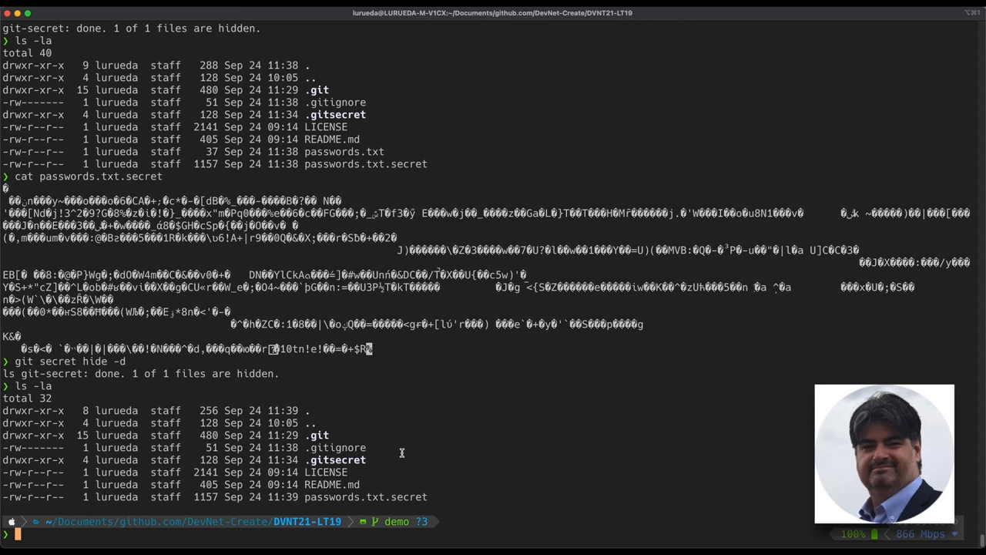
pyautogui.write('git co')
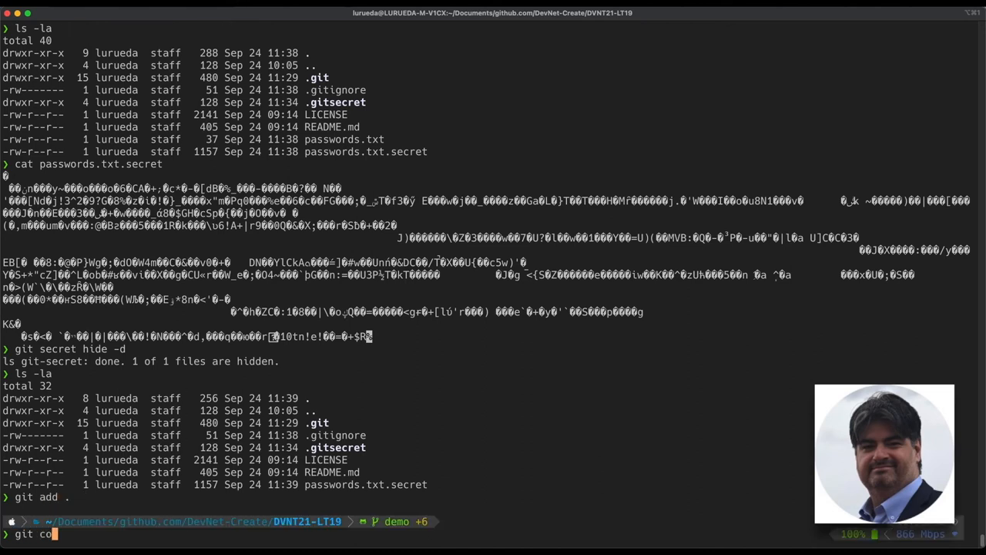
# - Commit all changes as 'Adding encrypted passwords.txt file' and push to the demo branch
pyautogui.write('mmit -am "')
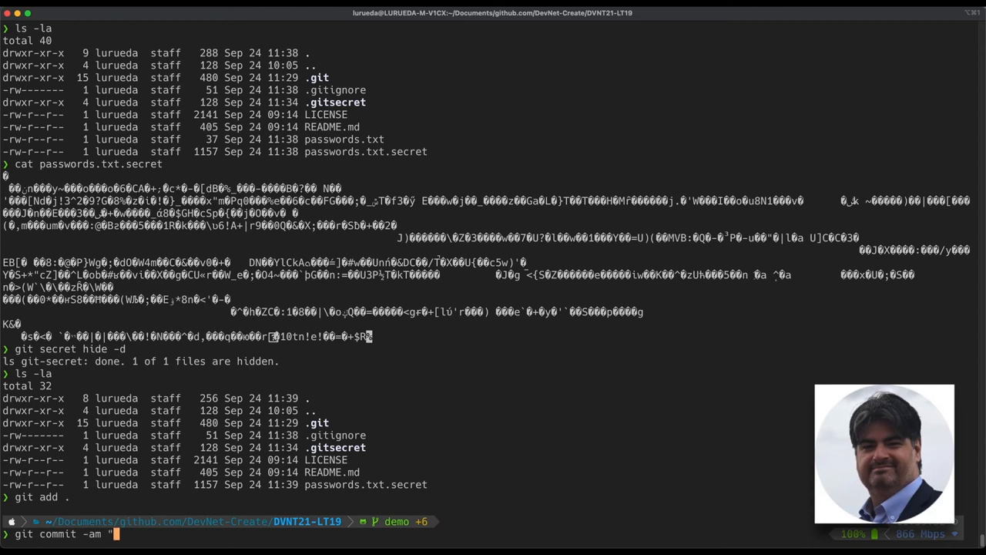
pyautogui.write('Adding')
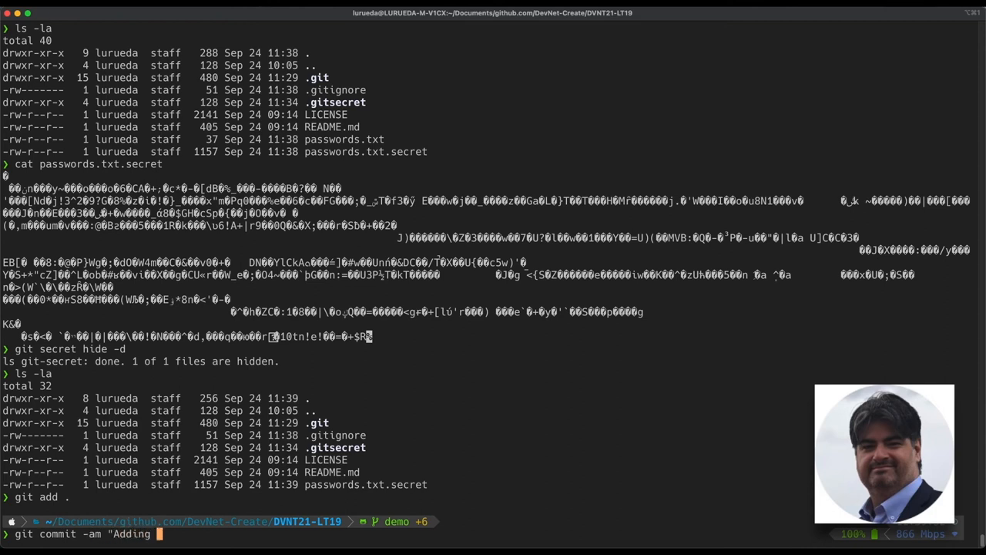
pyautogui.write('encrypted')
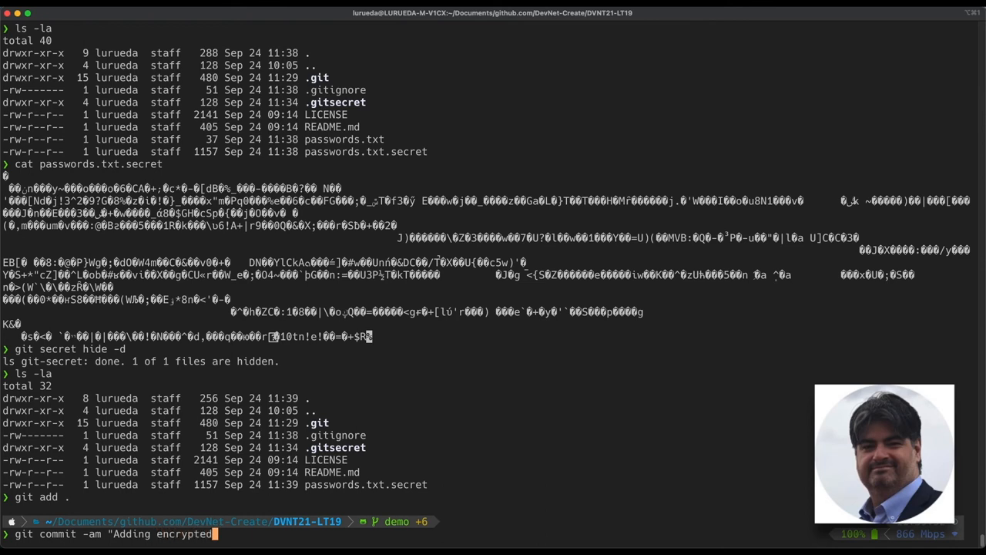
pyautogui.write('passwords.txt')
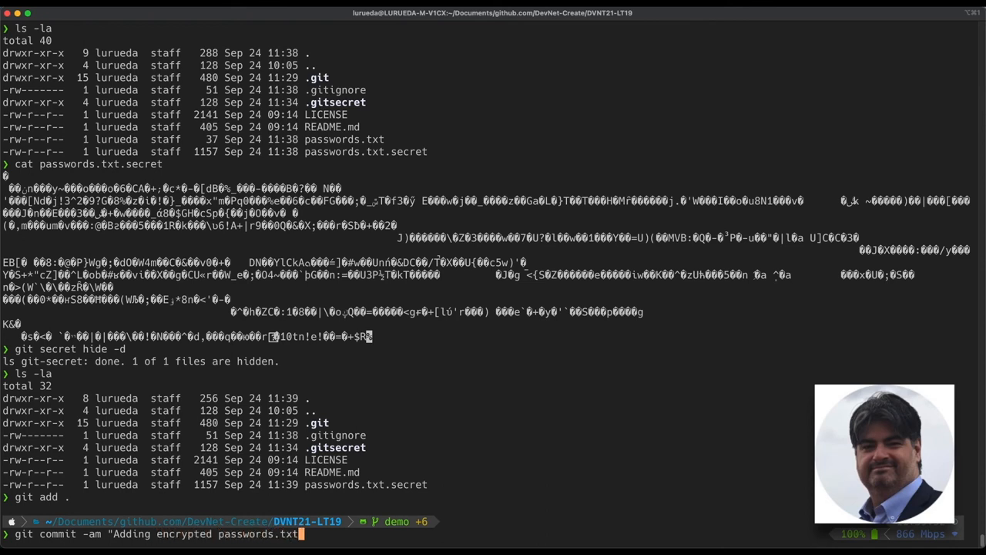
pyautogui.write('file"')
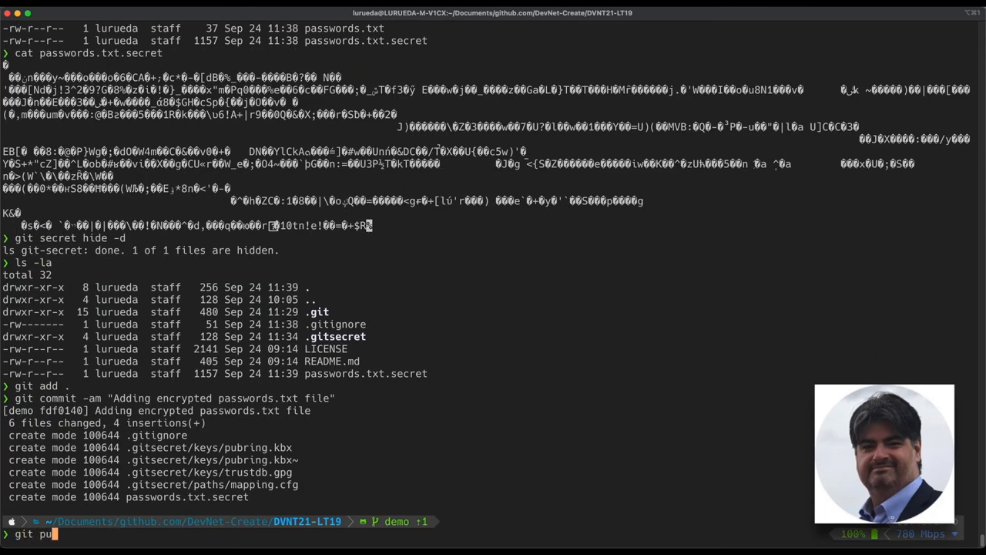
pyautogui.press('Return')
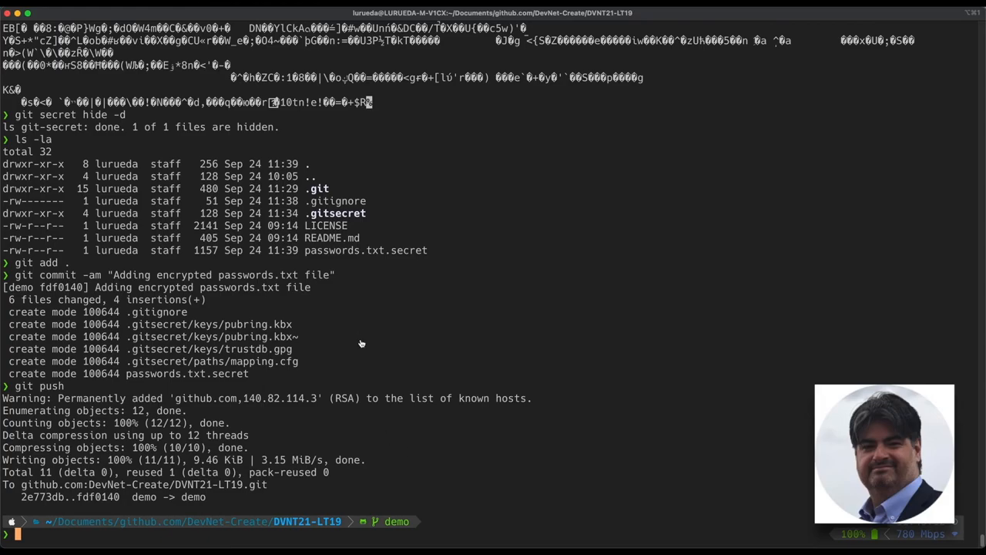
# - Bring Chrome forward and view the DVNT21-LT19 repository's demo branch file list
pyautogui.click(204, 18)
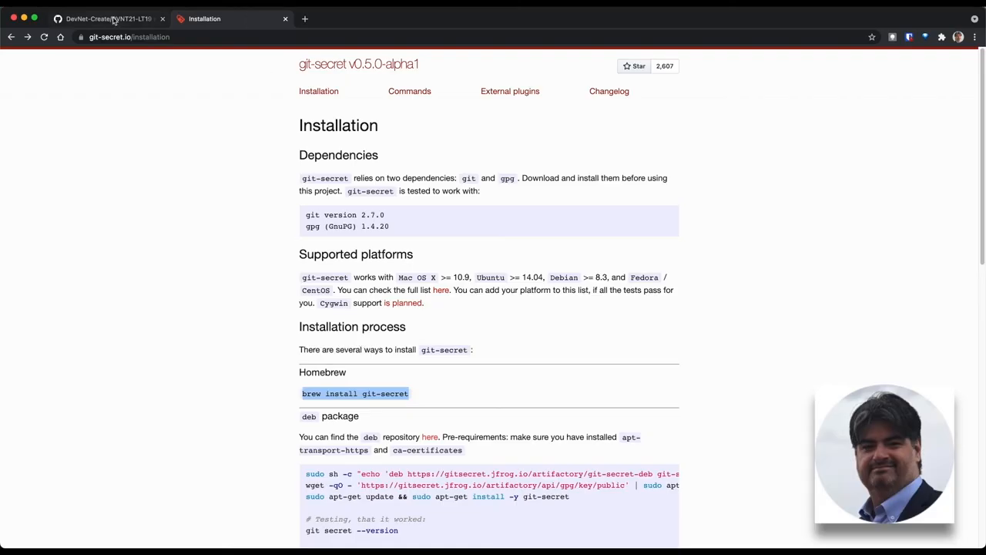
pyautogui.click(108, 19)
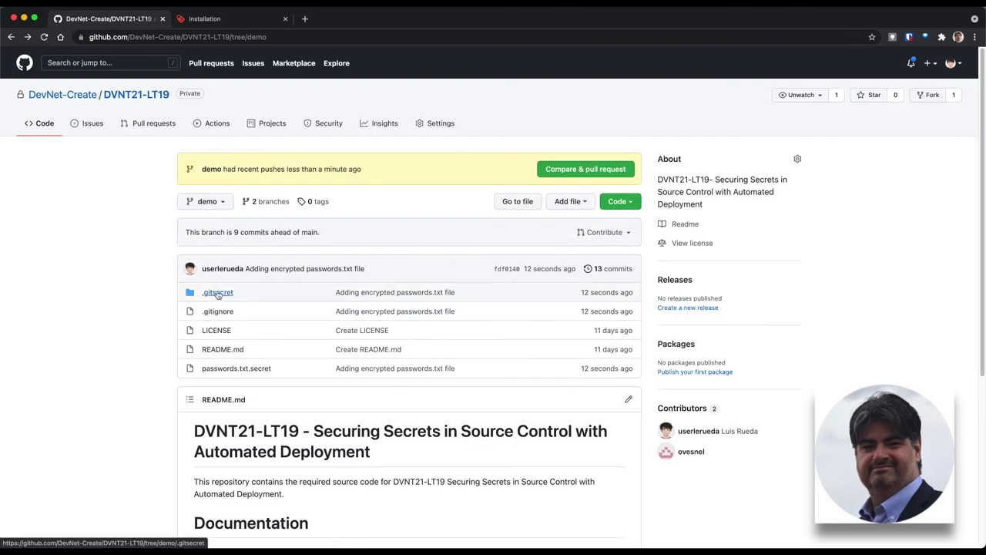
pyautogui.moveTo(218, 291)
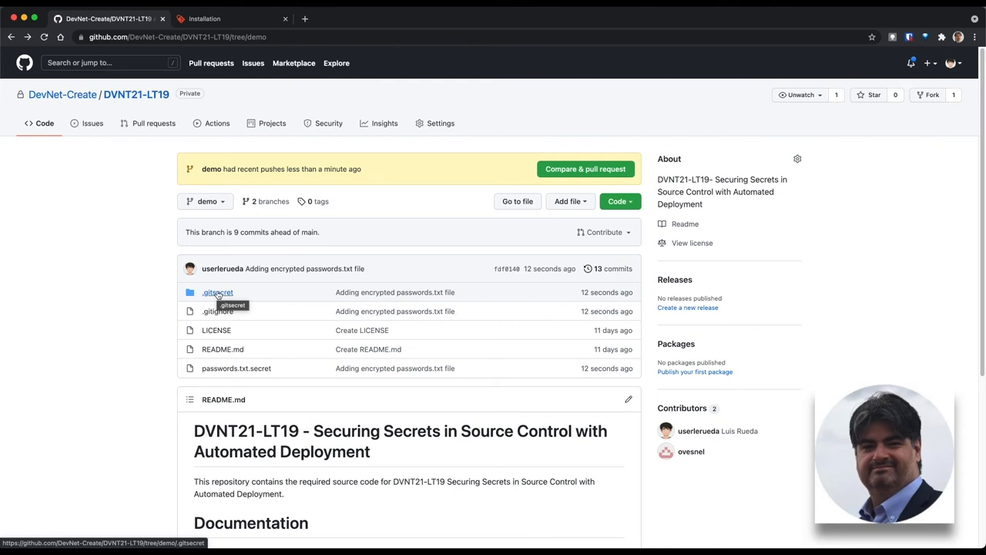
pyautogui.moveTo(236, 369)
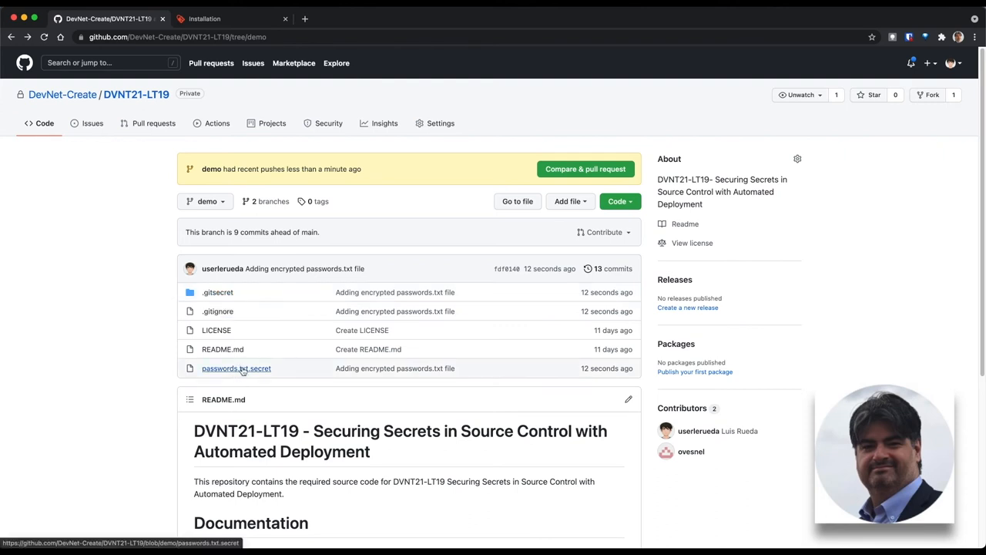
pyautogui.moveTo(236, 368)
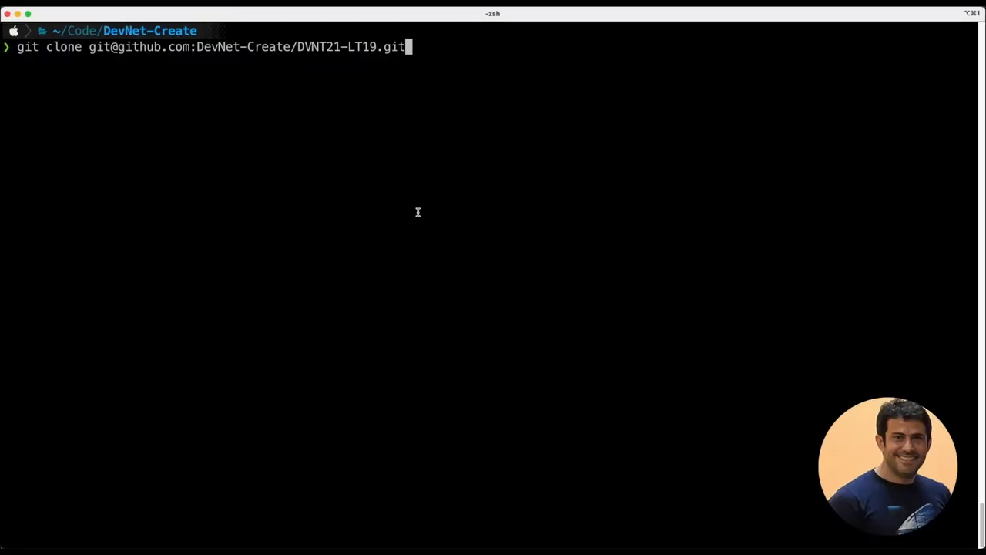
# - Clone DevNet-Create/DVNT21-LT19 and move into the cloned folder
pyautogui.press('Return')
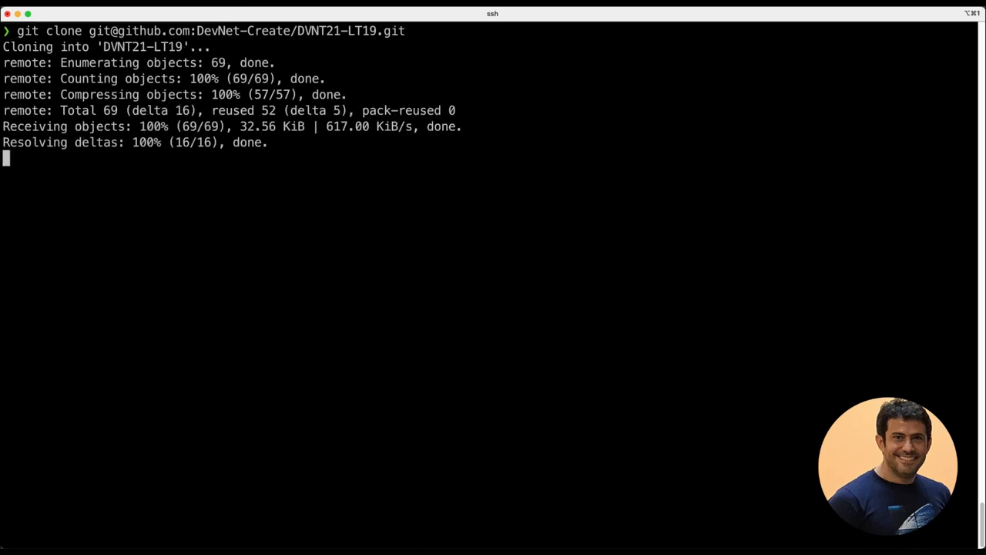
pyautogui.write('cd c')
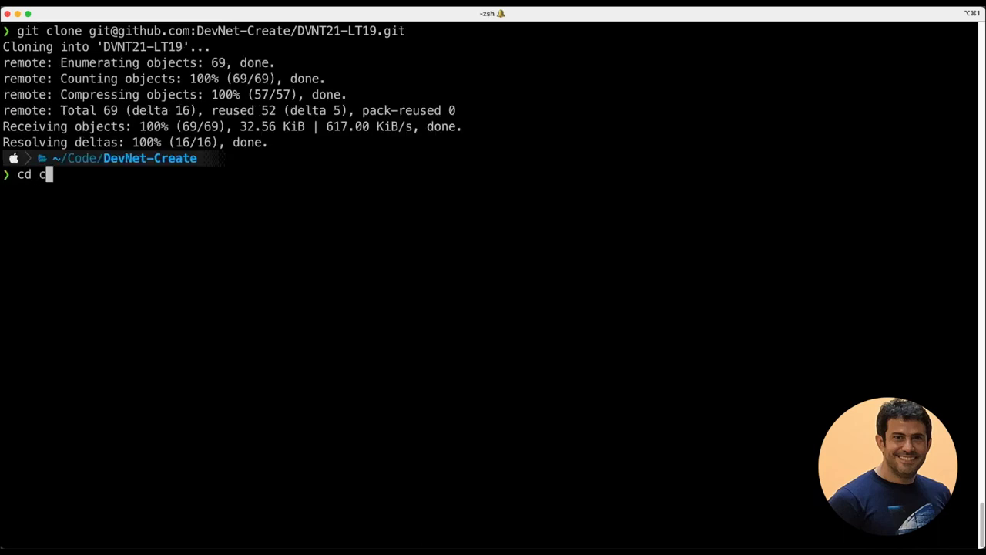
pyautogui.press('Return')
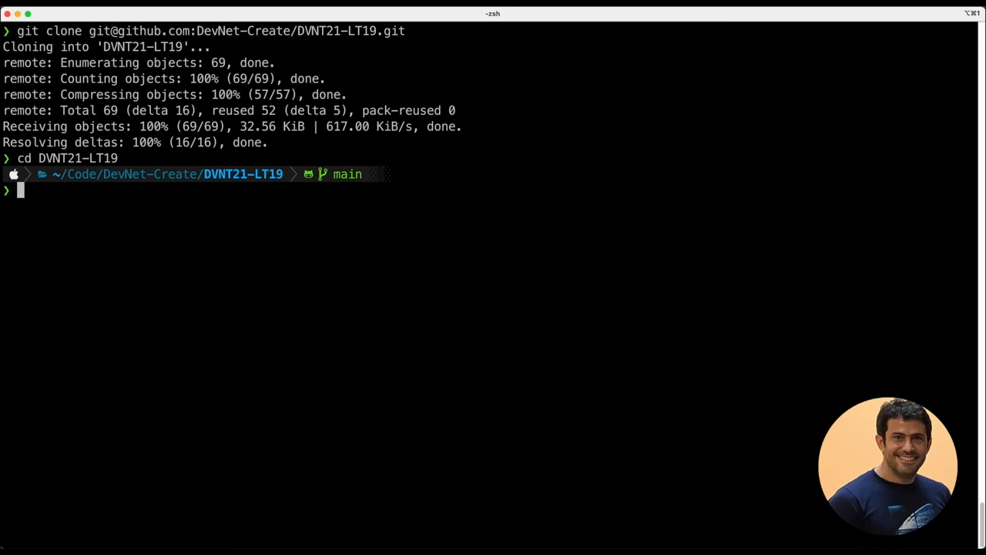
# - Check out the demo branch and list the clone's files
pyautogui.write('git')
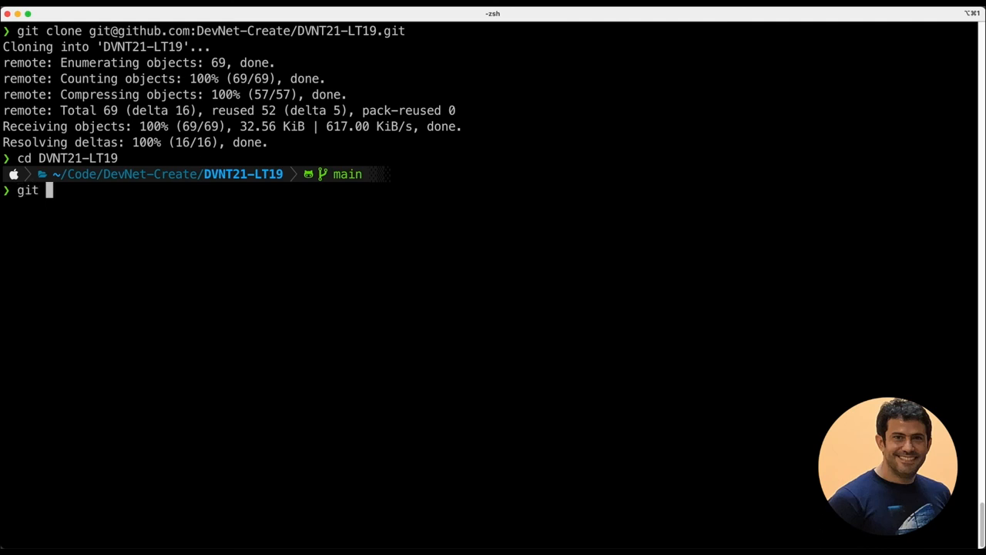
pyautogui.write('check')
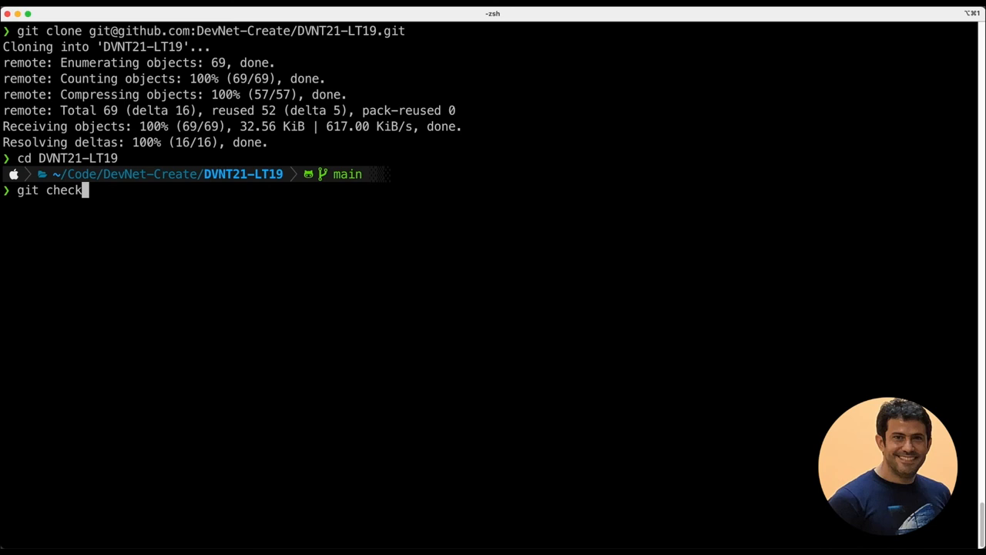
pyautogui.write('out demo')
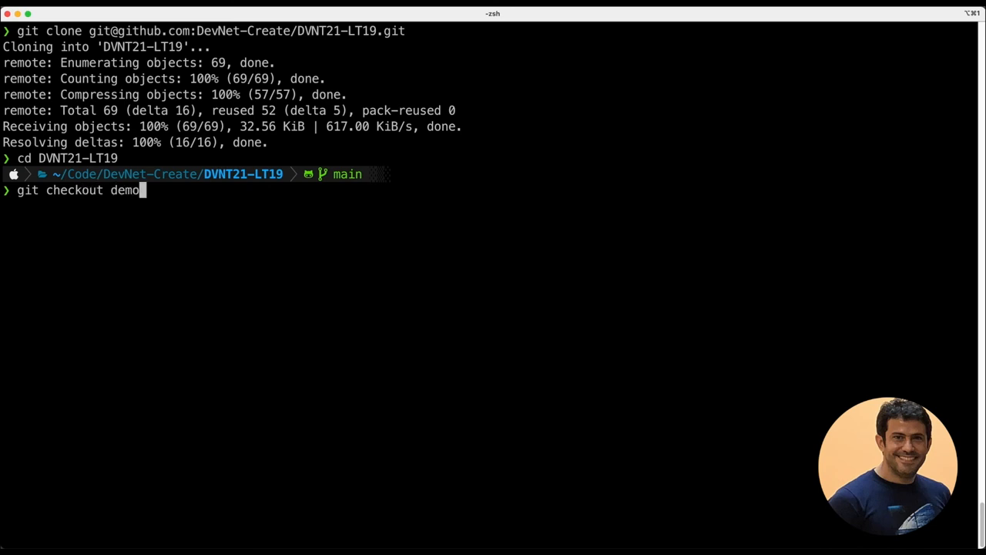
pyautogui.press('Return')
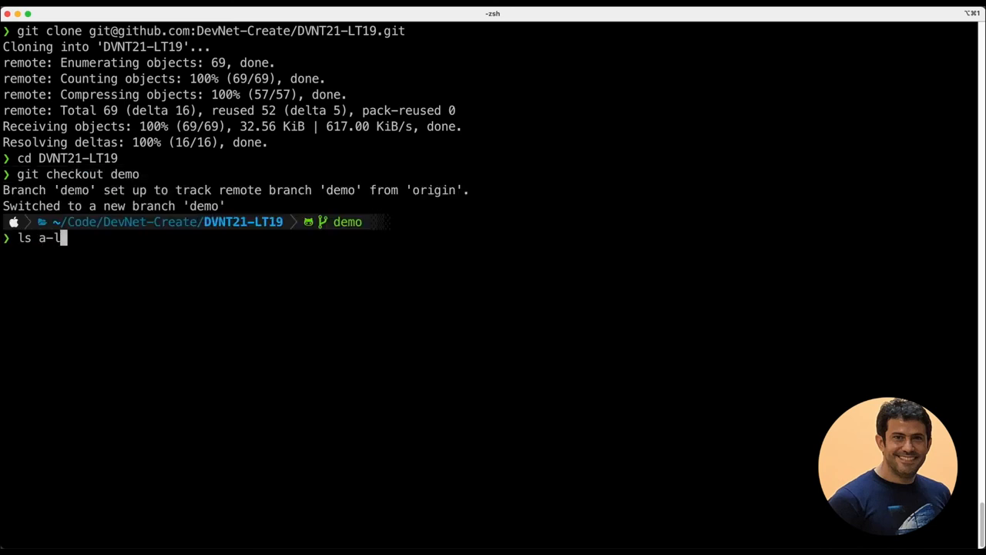
pyautogui.press('Return')
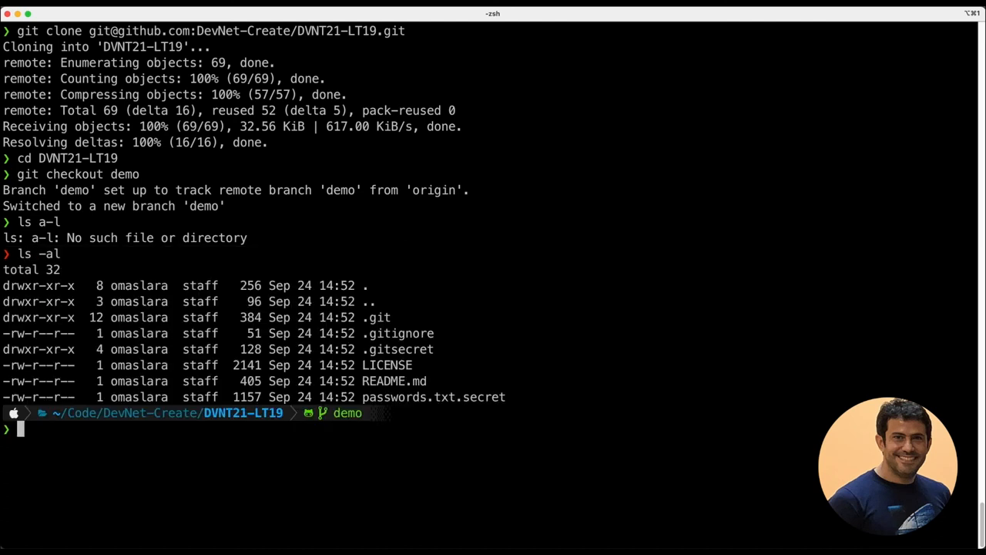
pyautogui.moveTo(428, 398)
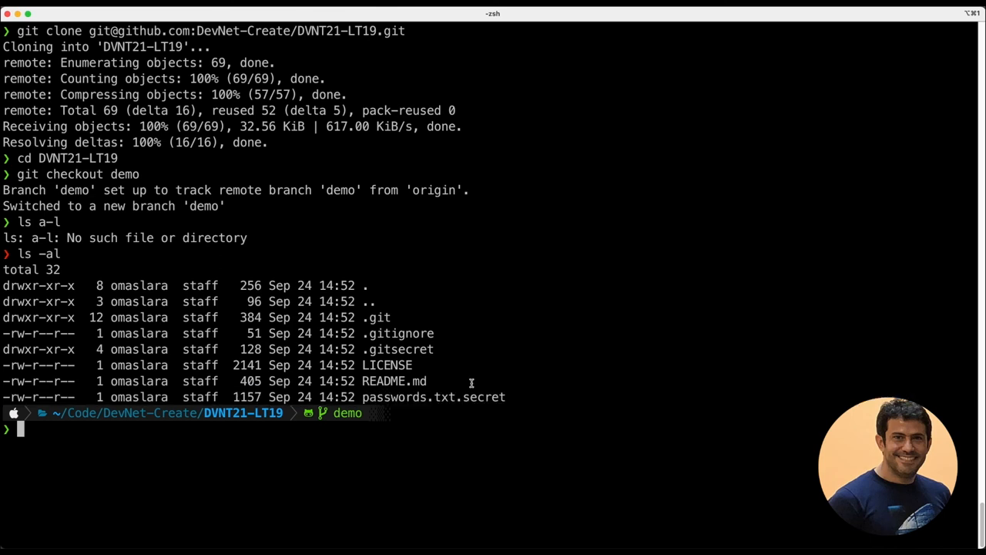
# - Run git secret reveal and enter the GPG passphrase to decrypt passwords.txt.secret
pyautogui.write('gi')
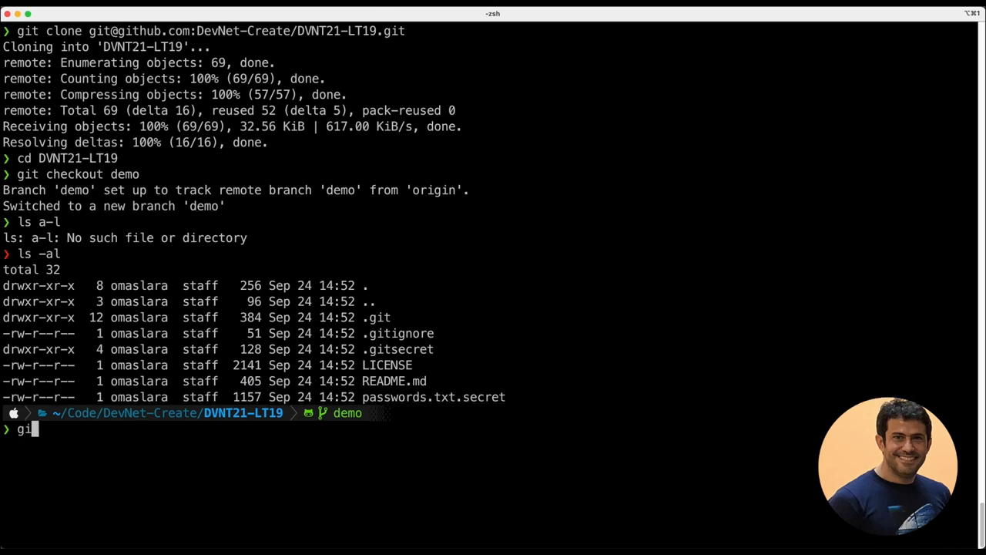
pyautogui.write('t s')
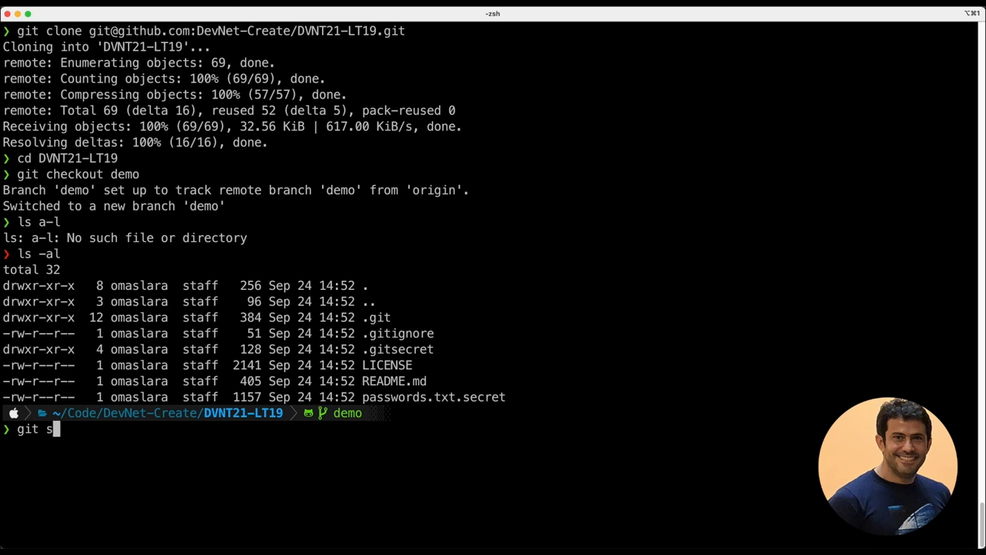
pyautogui.write('ecret re')
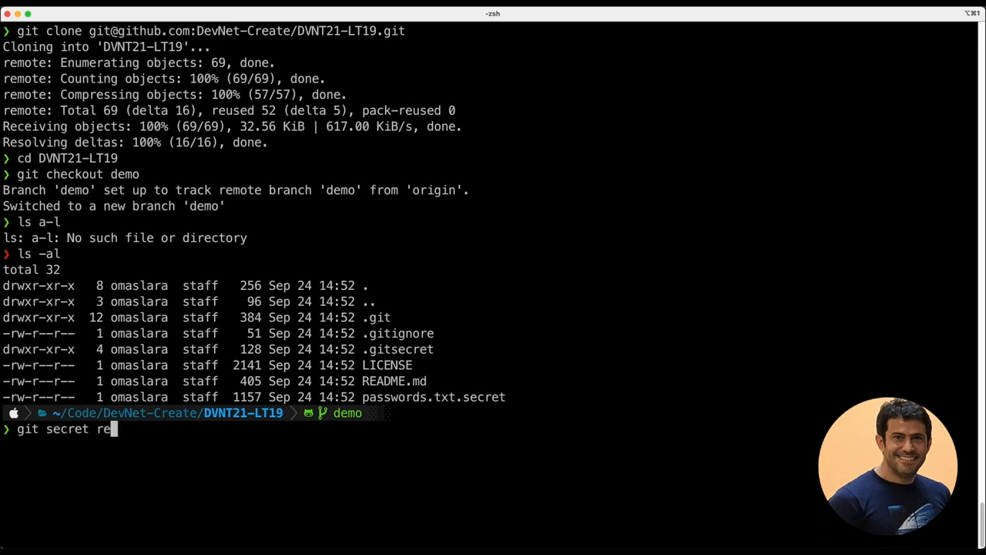
pyautogui.press('Return')
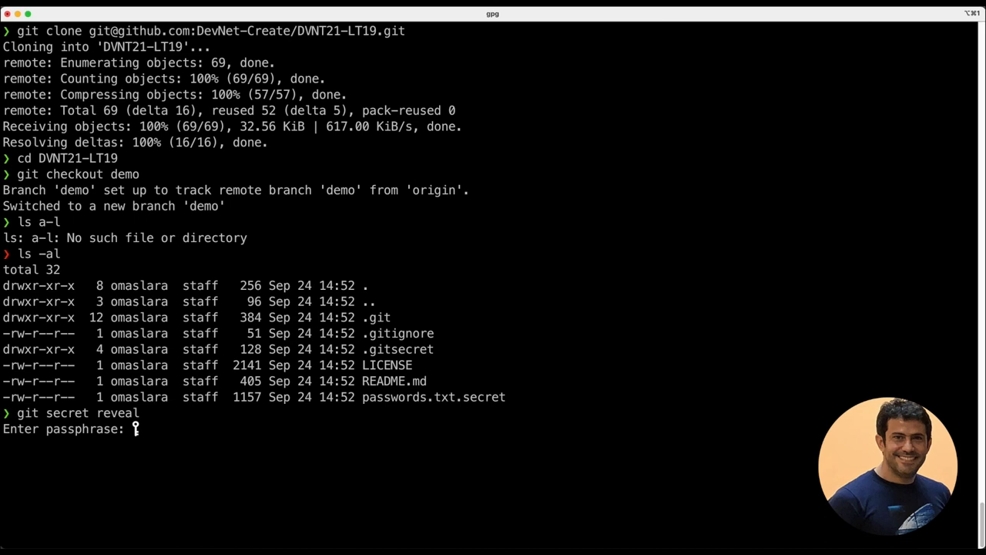
pyautogui.press('Return')
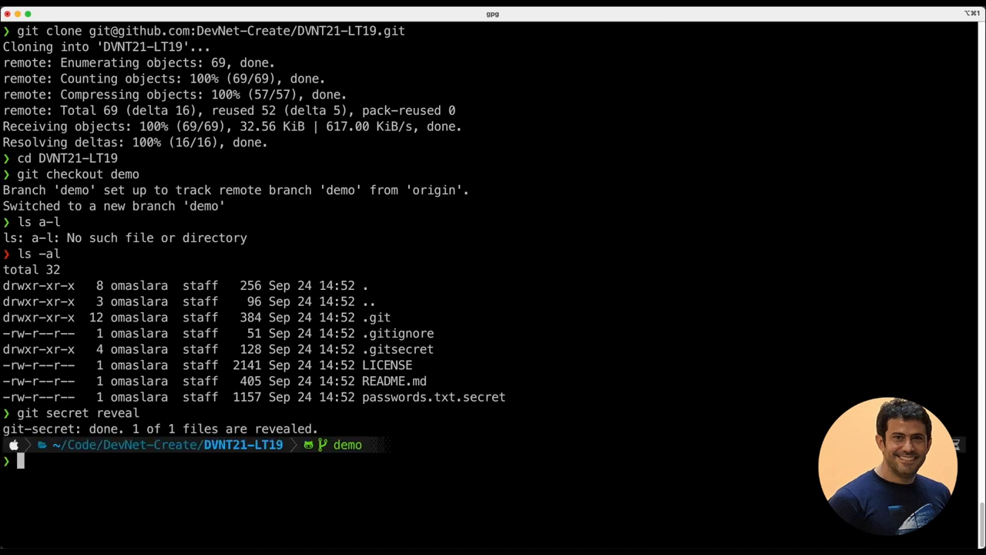
# - List the clone's files to confirm passwords.txt now sits beside the secret
pyautogui.write('ls a-l')
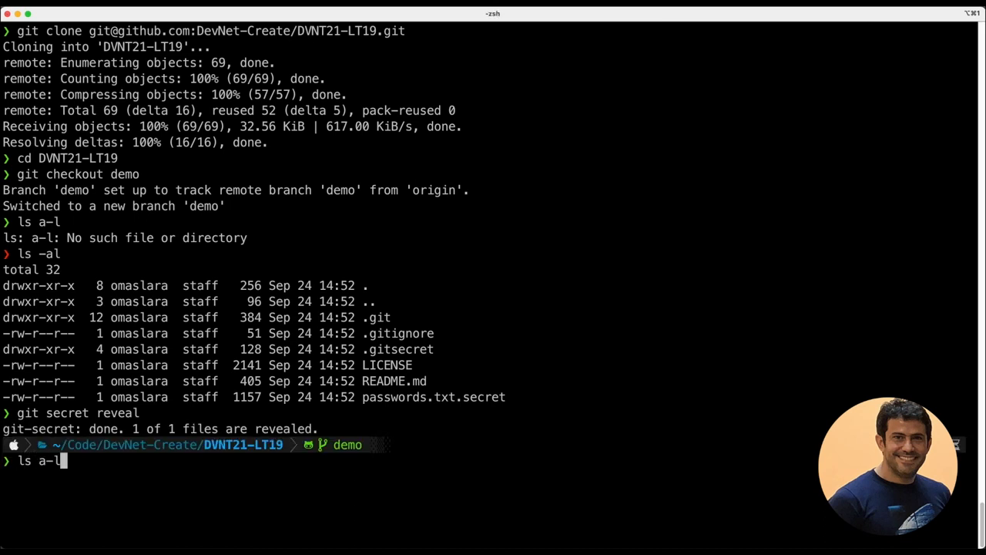
pyautogui.press('Return')
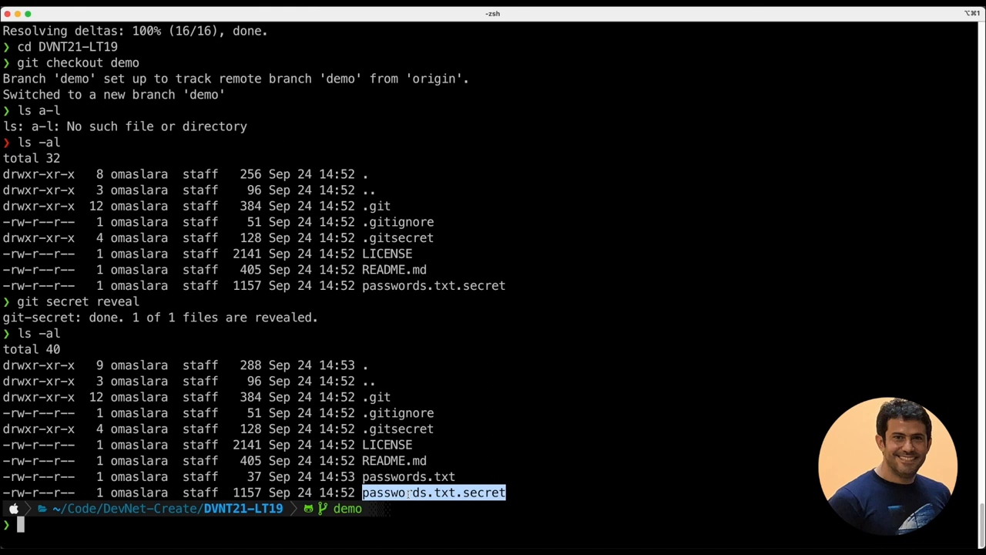
pyautogui.write('cat pas')
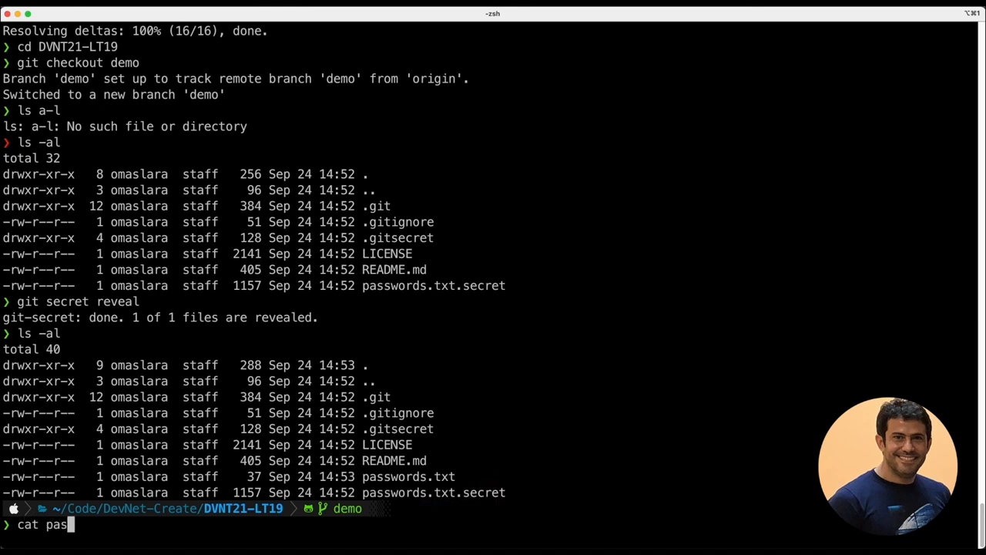